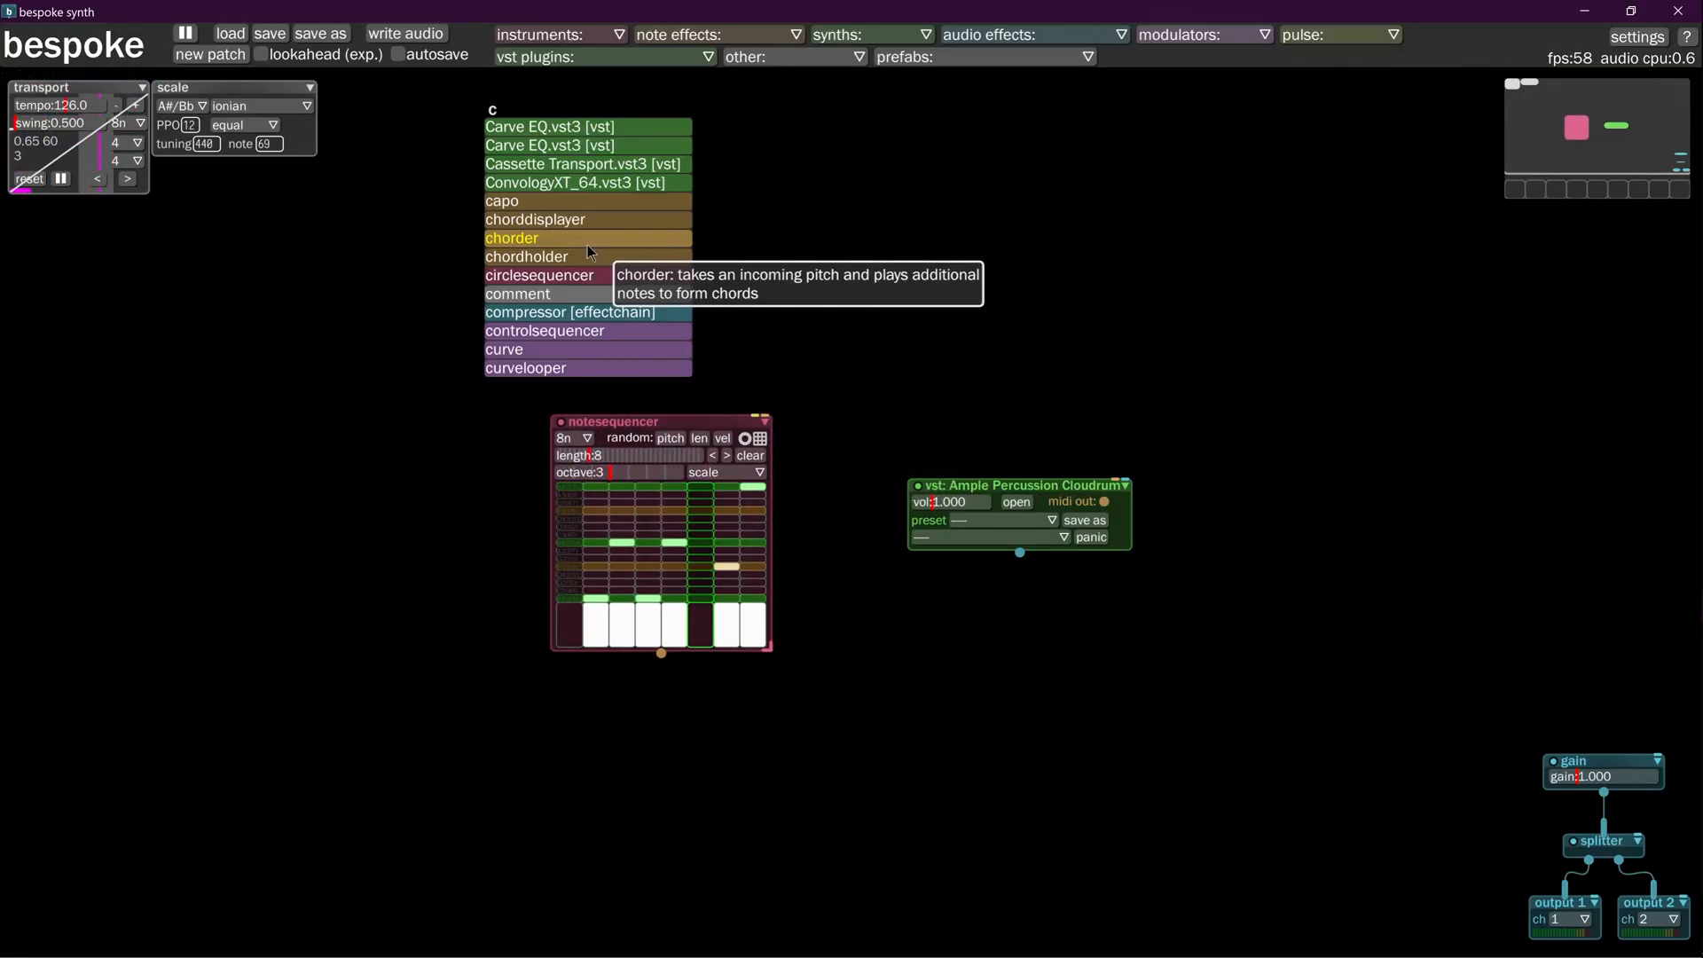
Place a controlsequencer module on the canvas above the note sequencer
{"action": "left_click", "coordinate": [544, 330]}
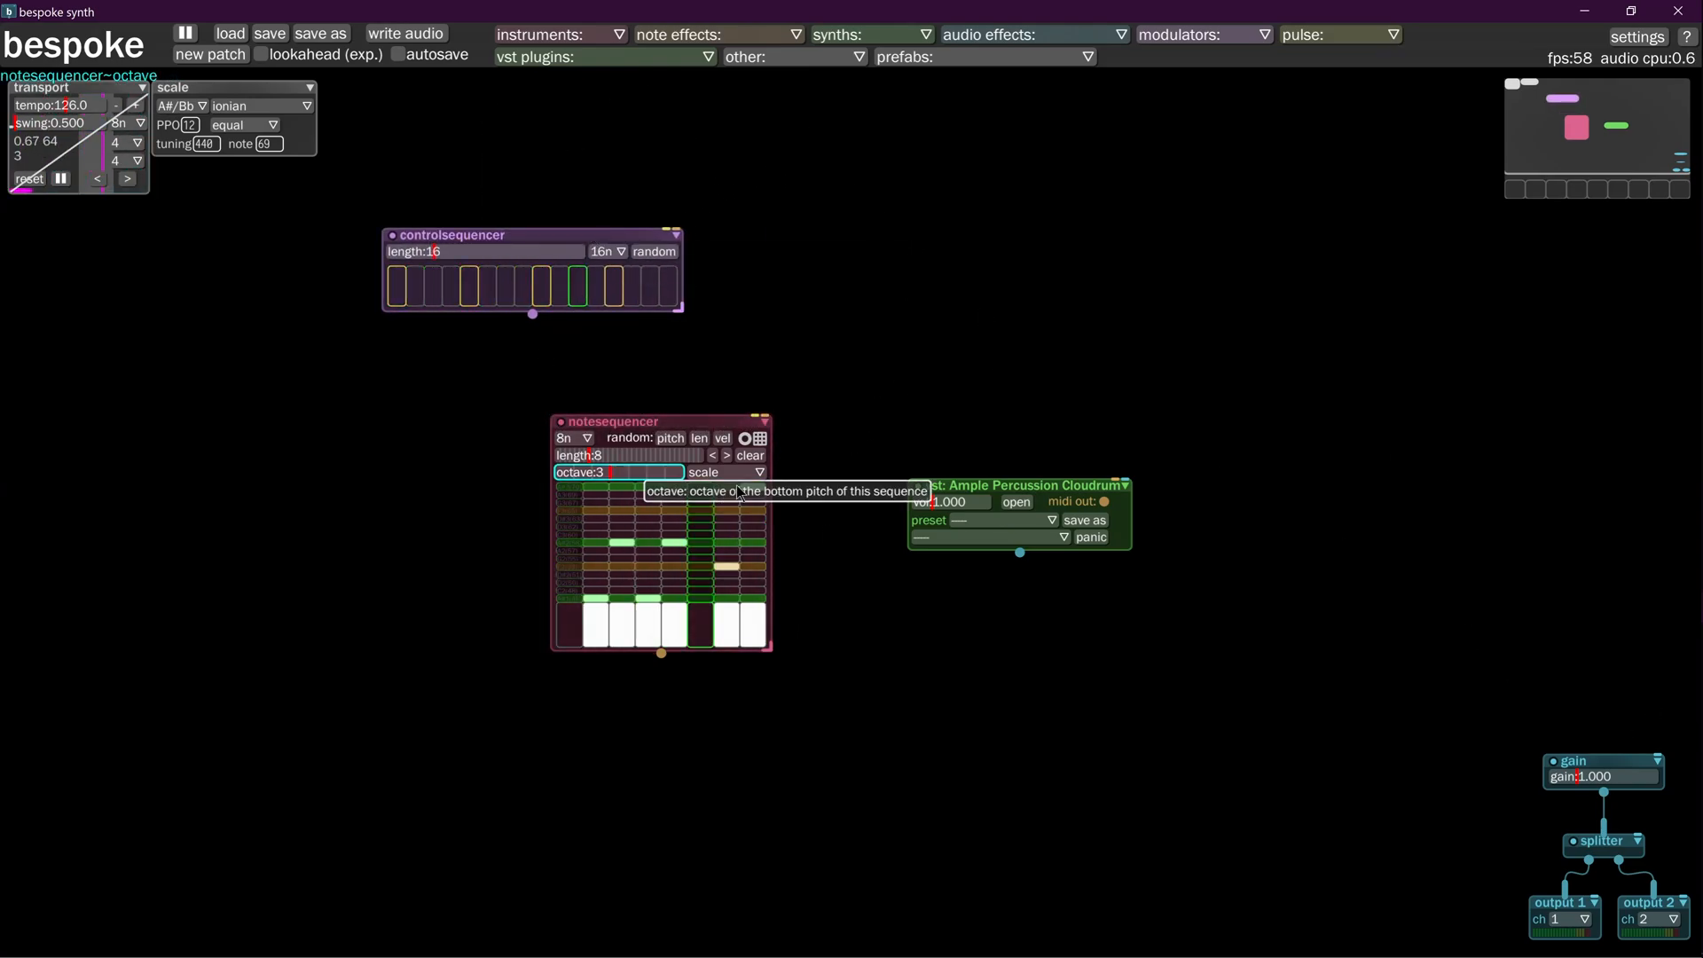
{"action": "mouse_move", "coordinate": [576, 362]}
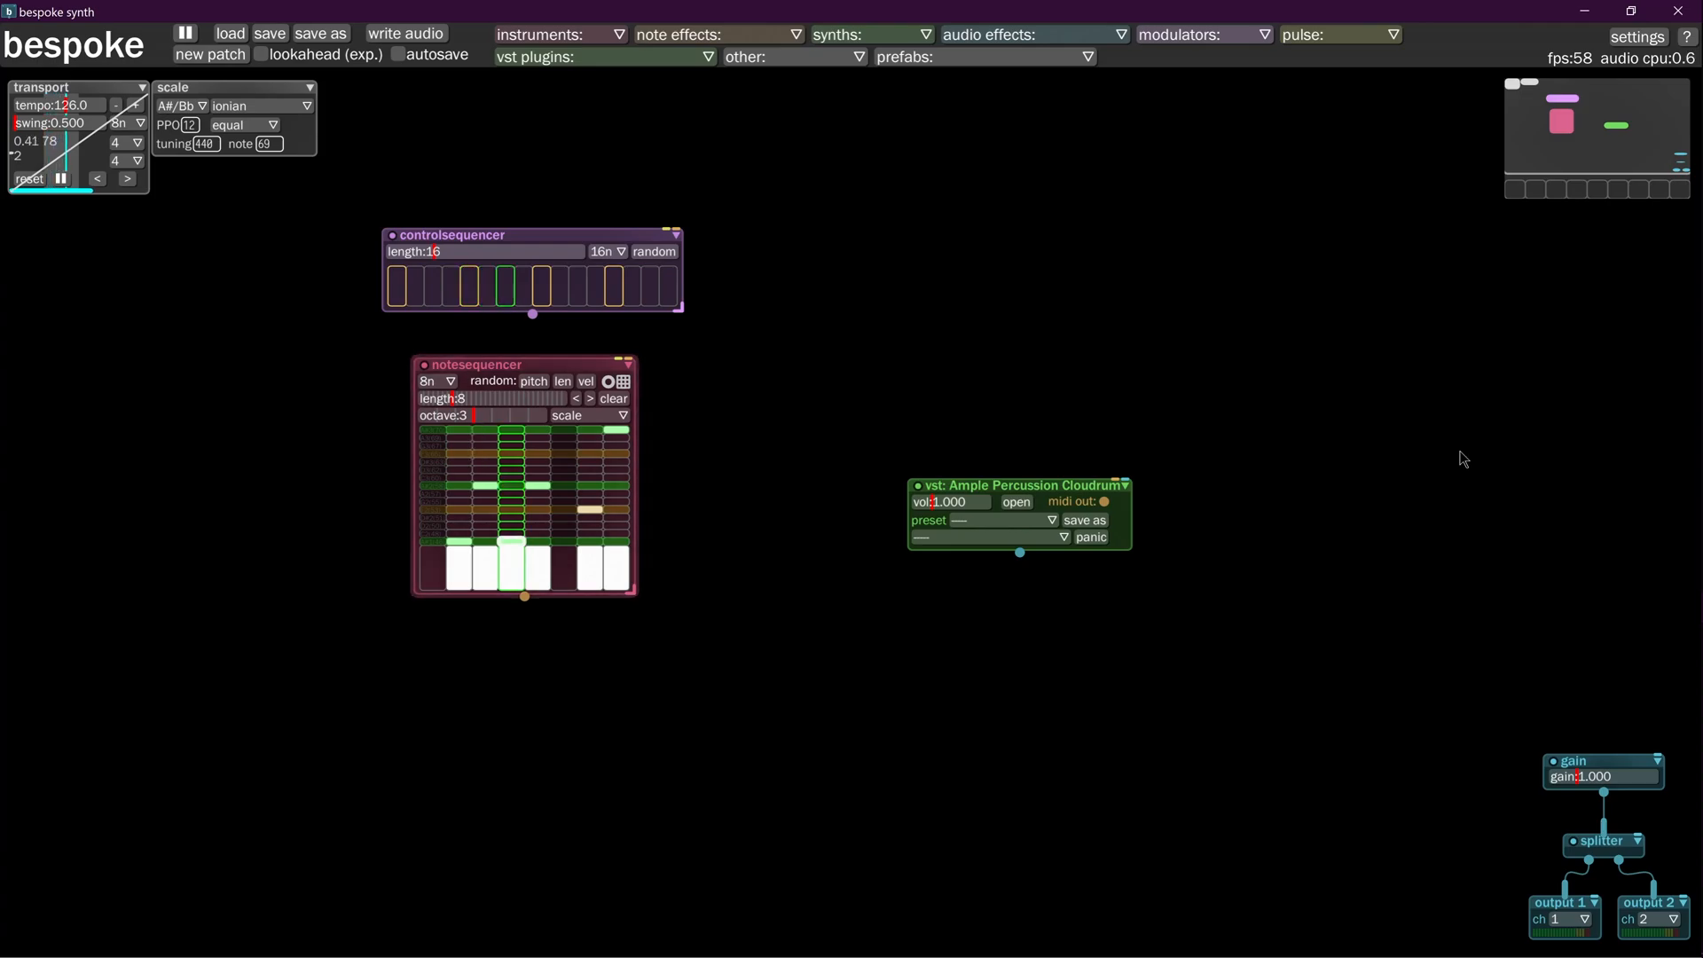
{"action": "mouse_move", "coordinate": [1367, 527]}
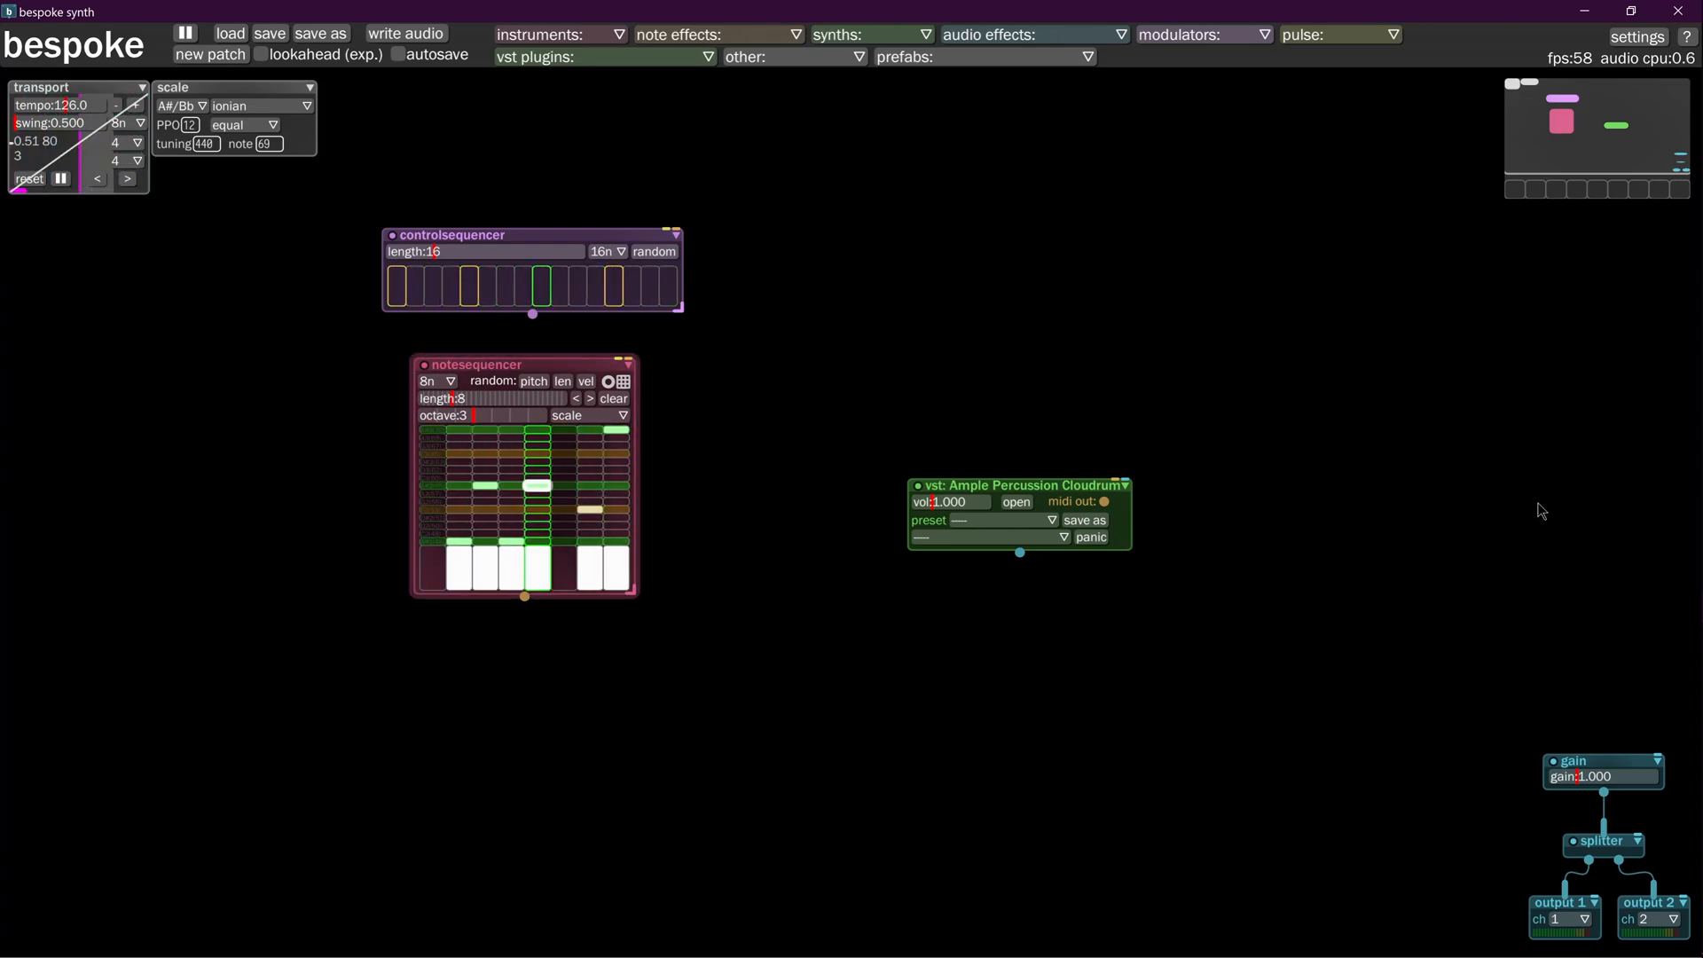
{"action": "mouse_move", "coordinate": [1157, 392]}
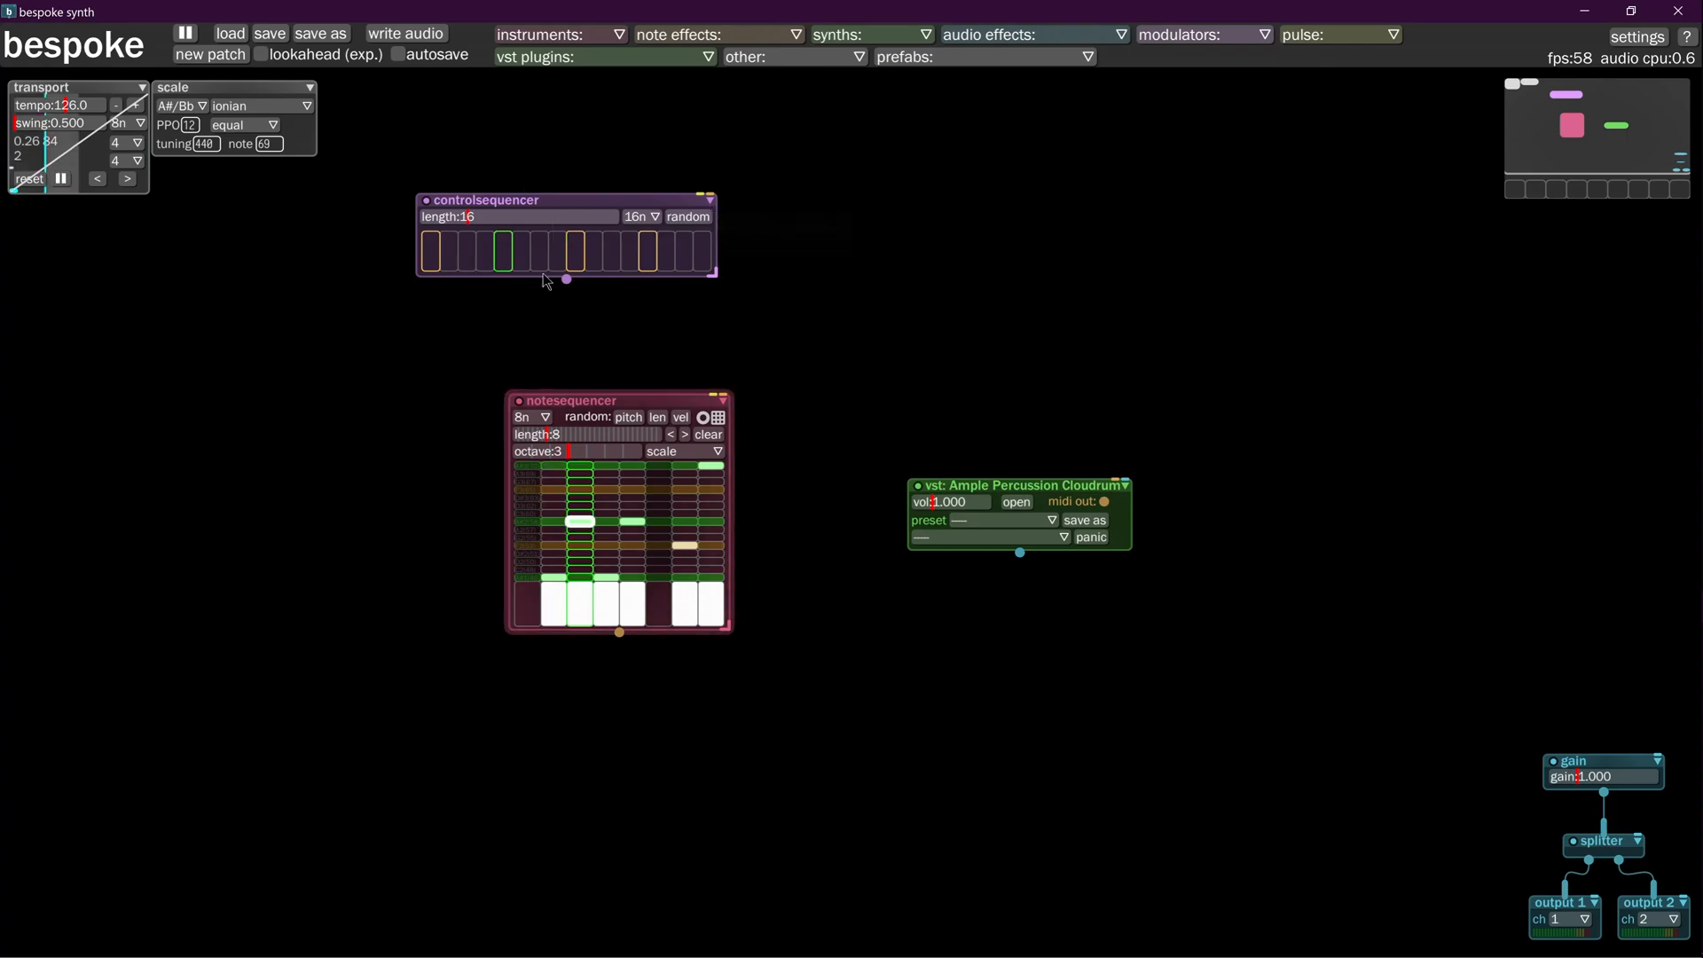
{"action": "mouse_move", "coordinate": [674, 362]}
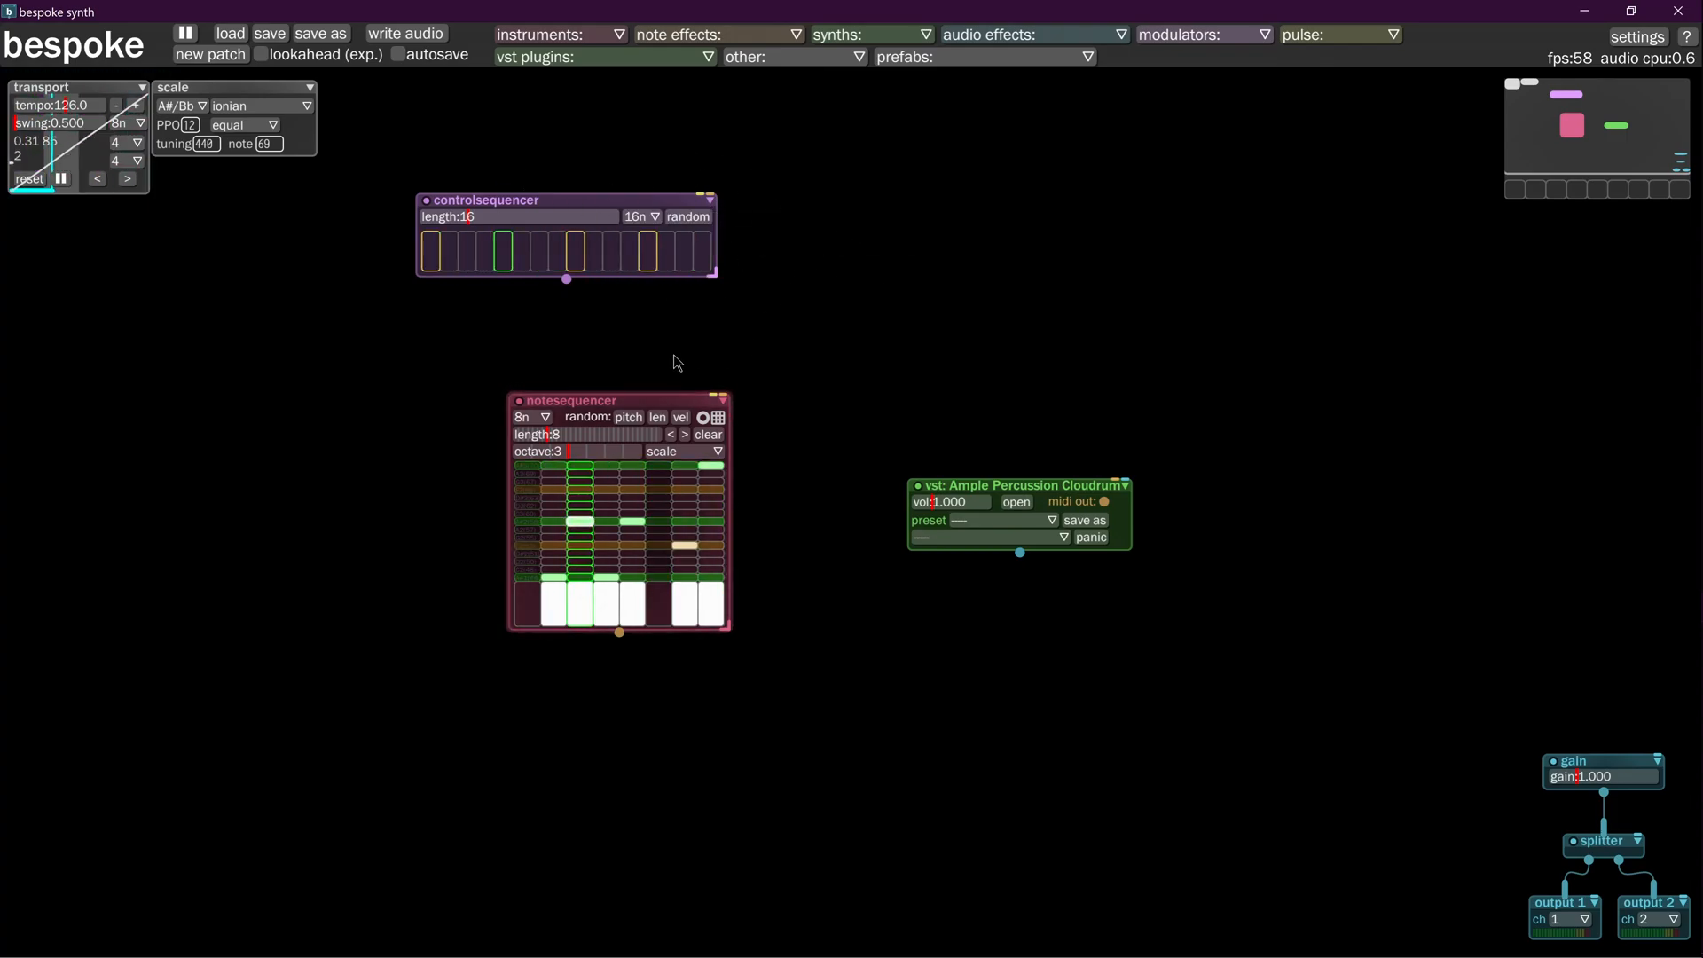
Drag the sequencer modules into a new arrangement on the canvas
{"action": "left_click_drag", "start_coordinate": [485, 200], "coordinate": [431, 209]}
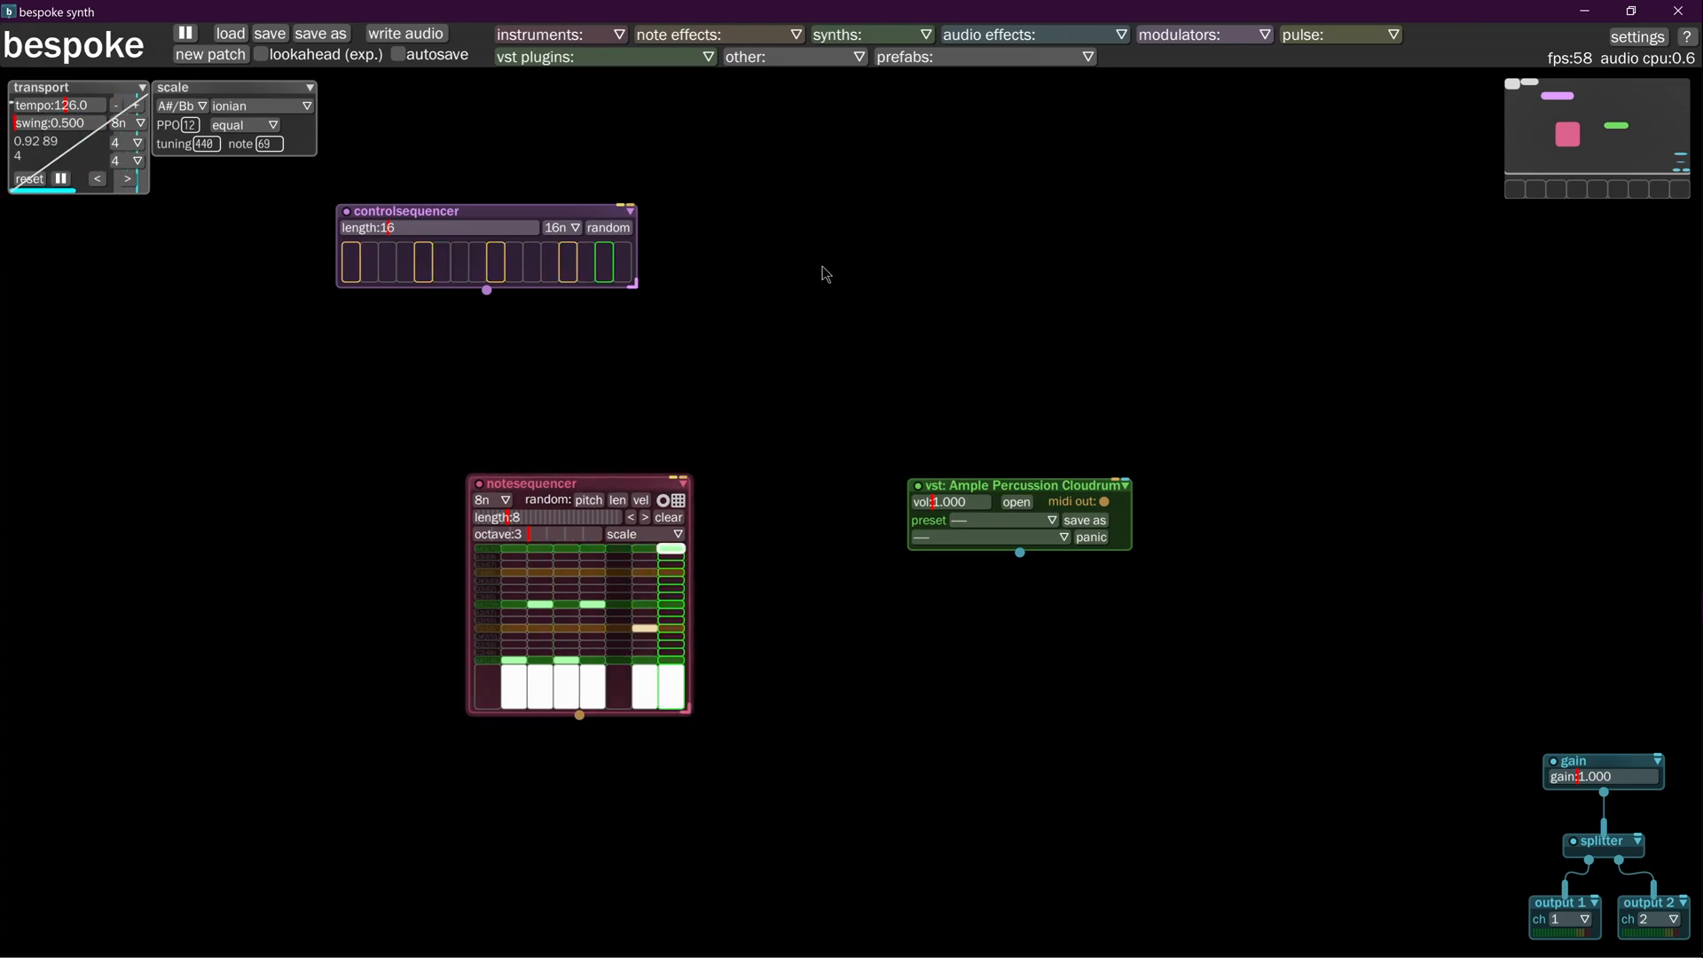
{"action": "mouse_move", "coordinate": [623, 492]}
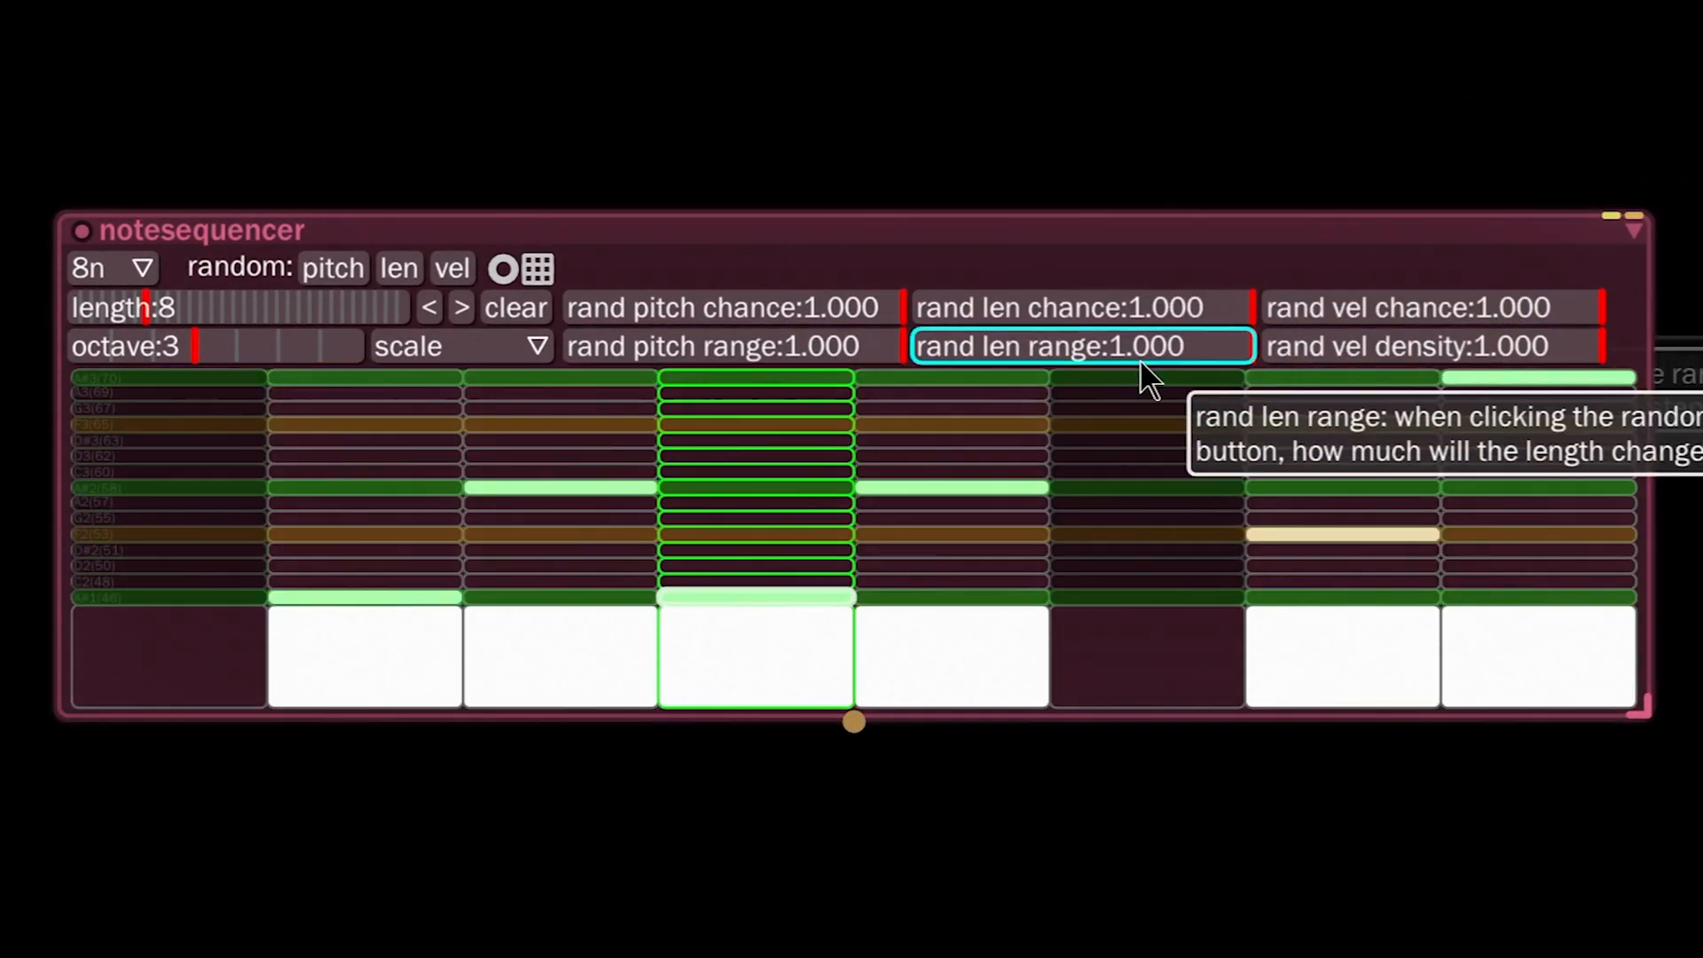
{"action": "mouse_move", "coordinate": [399, 268]}
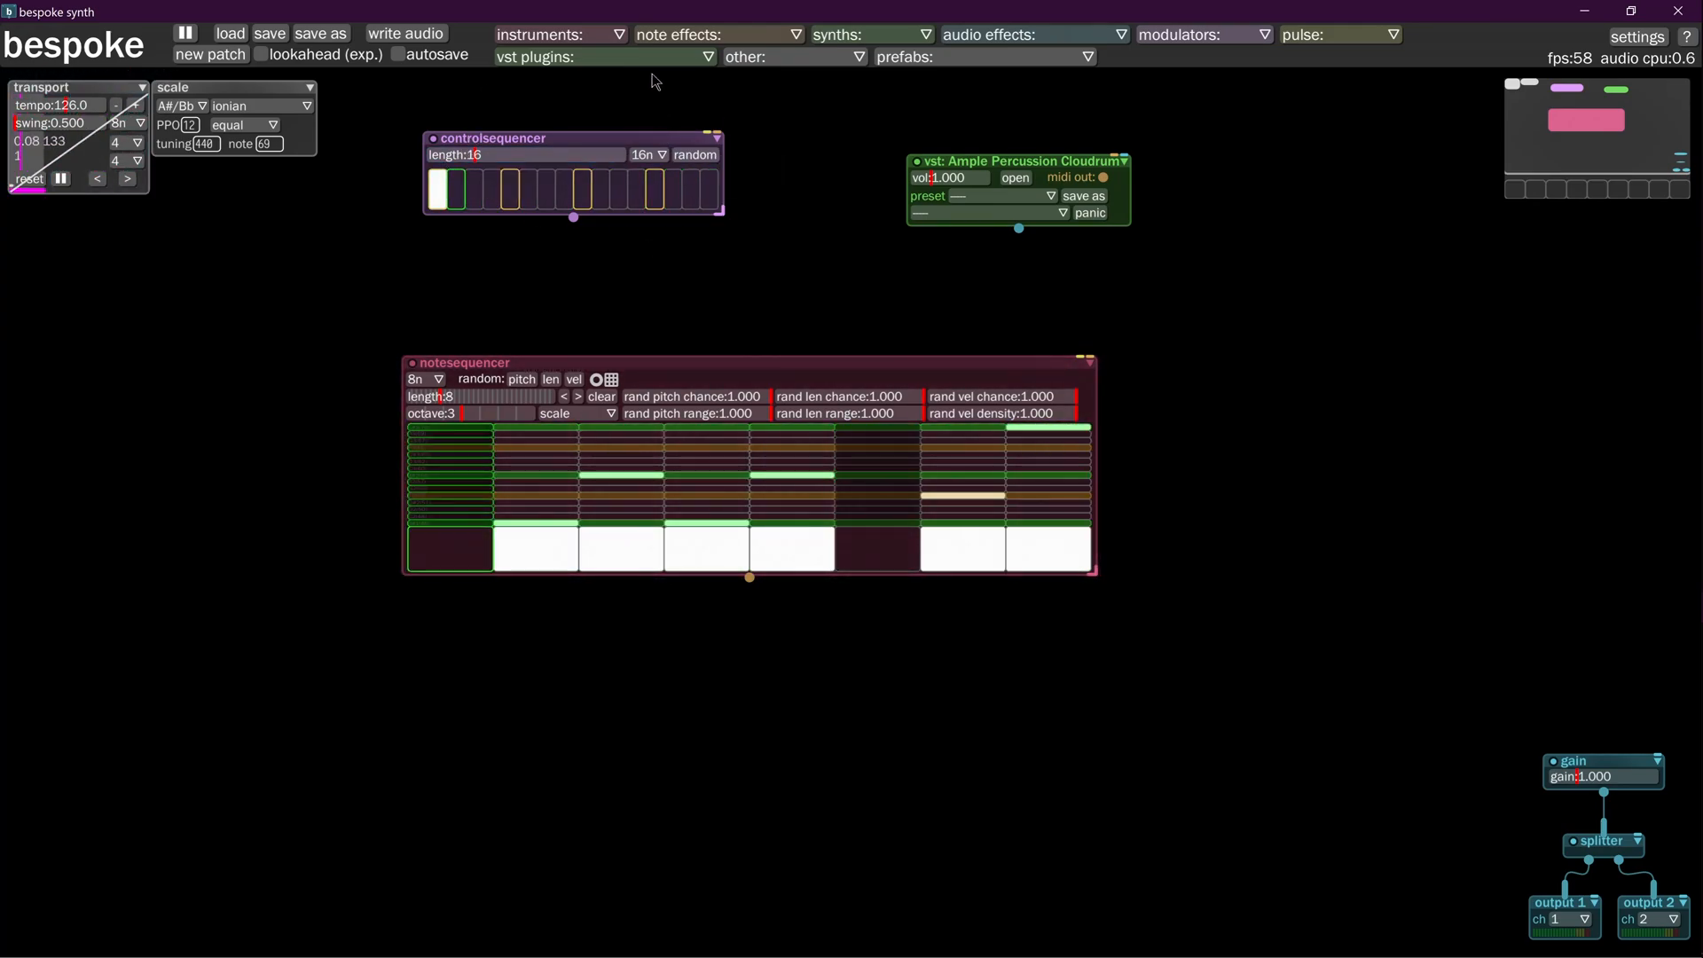
Change the control sequencer's step interval from 16n to 2n
{"action": "left_click", "coordinate": [648, 154]}
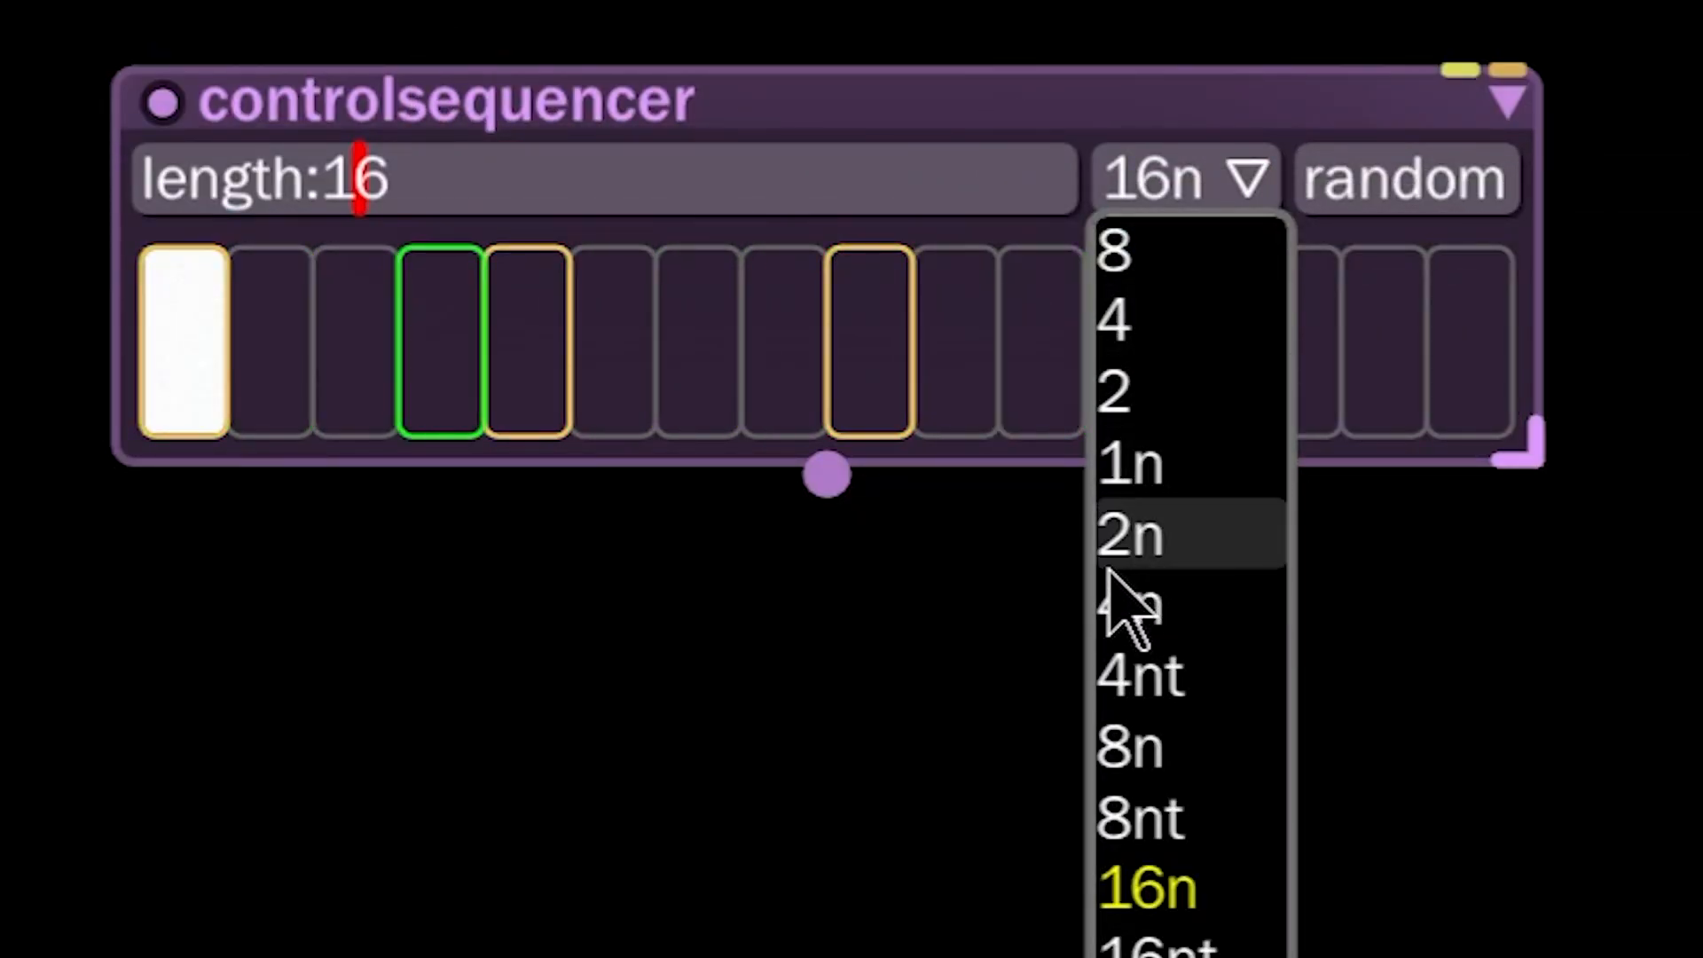
{"action": "left_click", "coordinate": [1127, 533]}
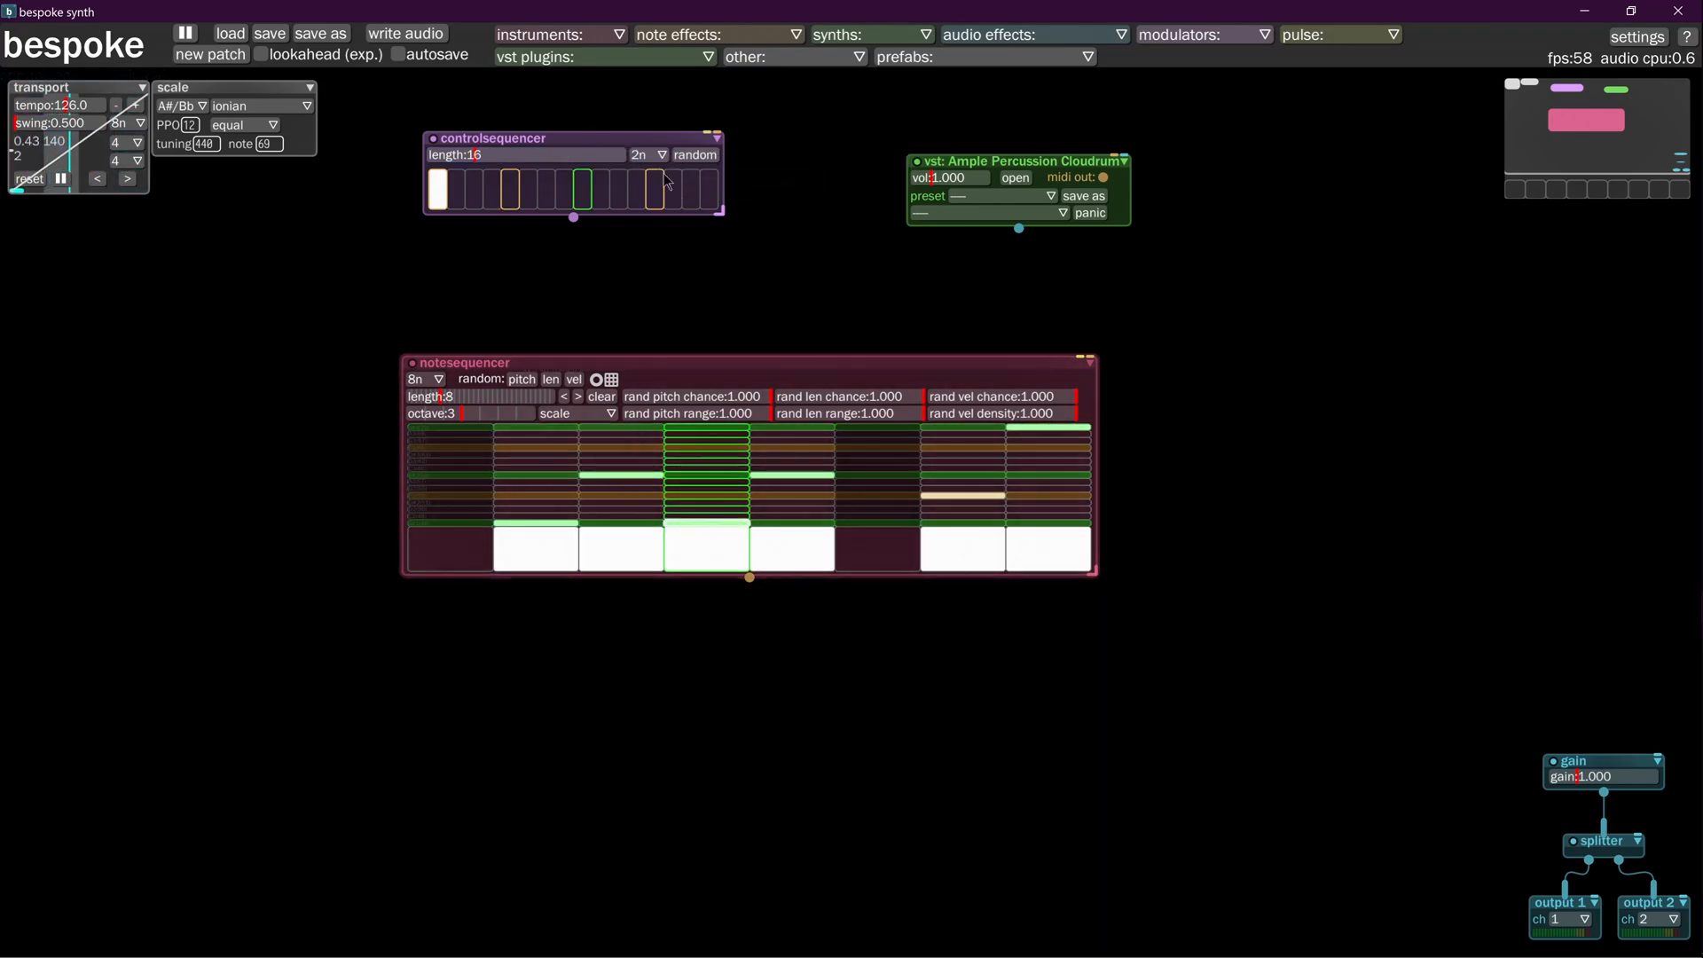
{"action": "mouse_move", "coordinate": [809, 242]}
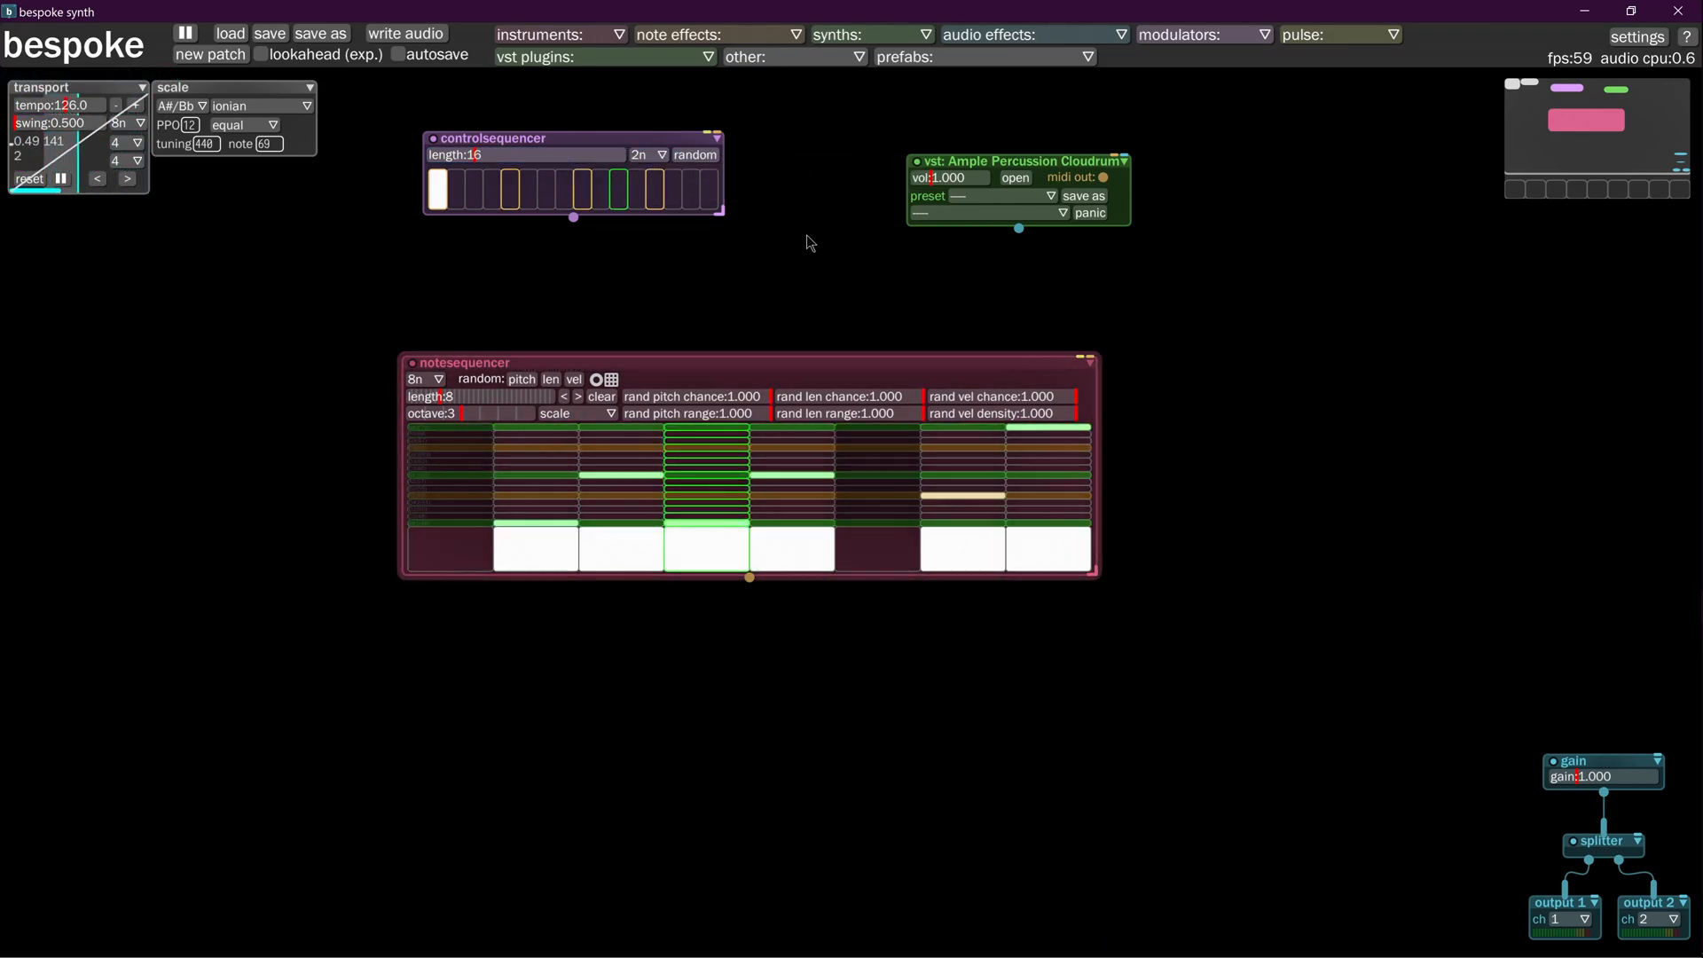
{"action": "left_click", "coordinate": [650, 154]}
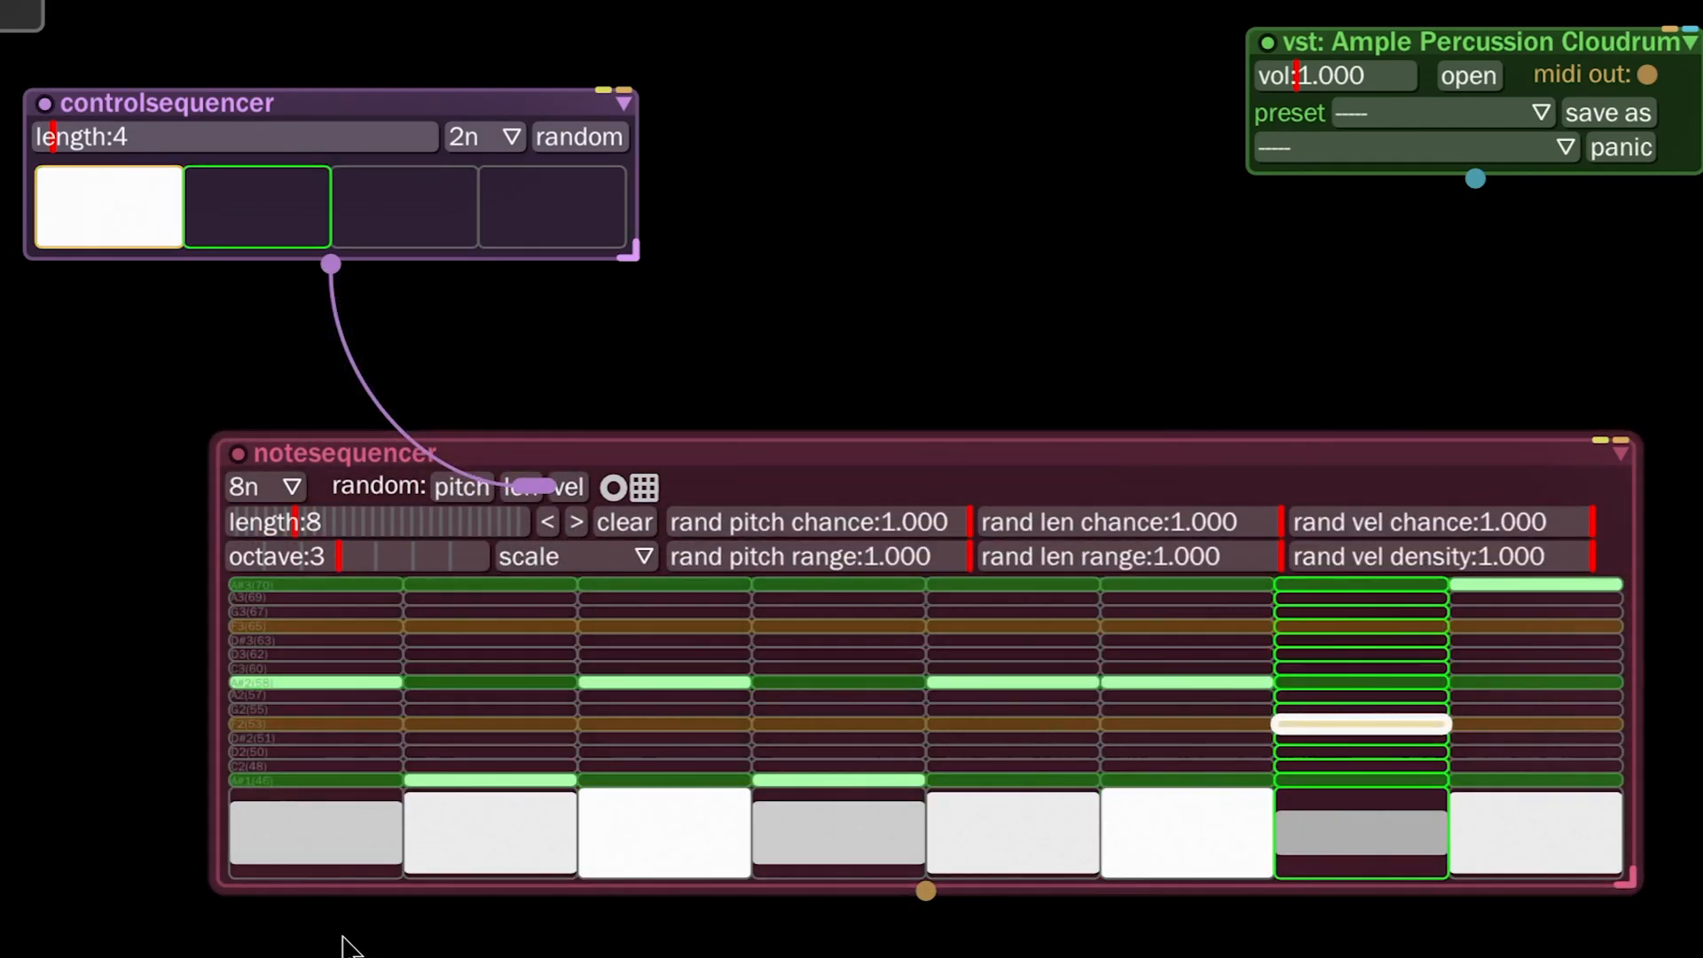
{"action": "mouse_move", "coordinate": [736, 556]}
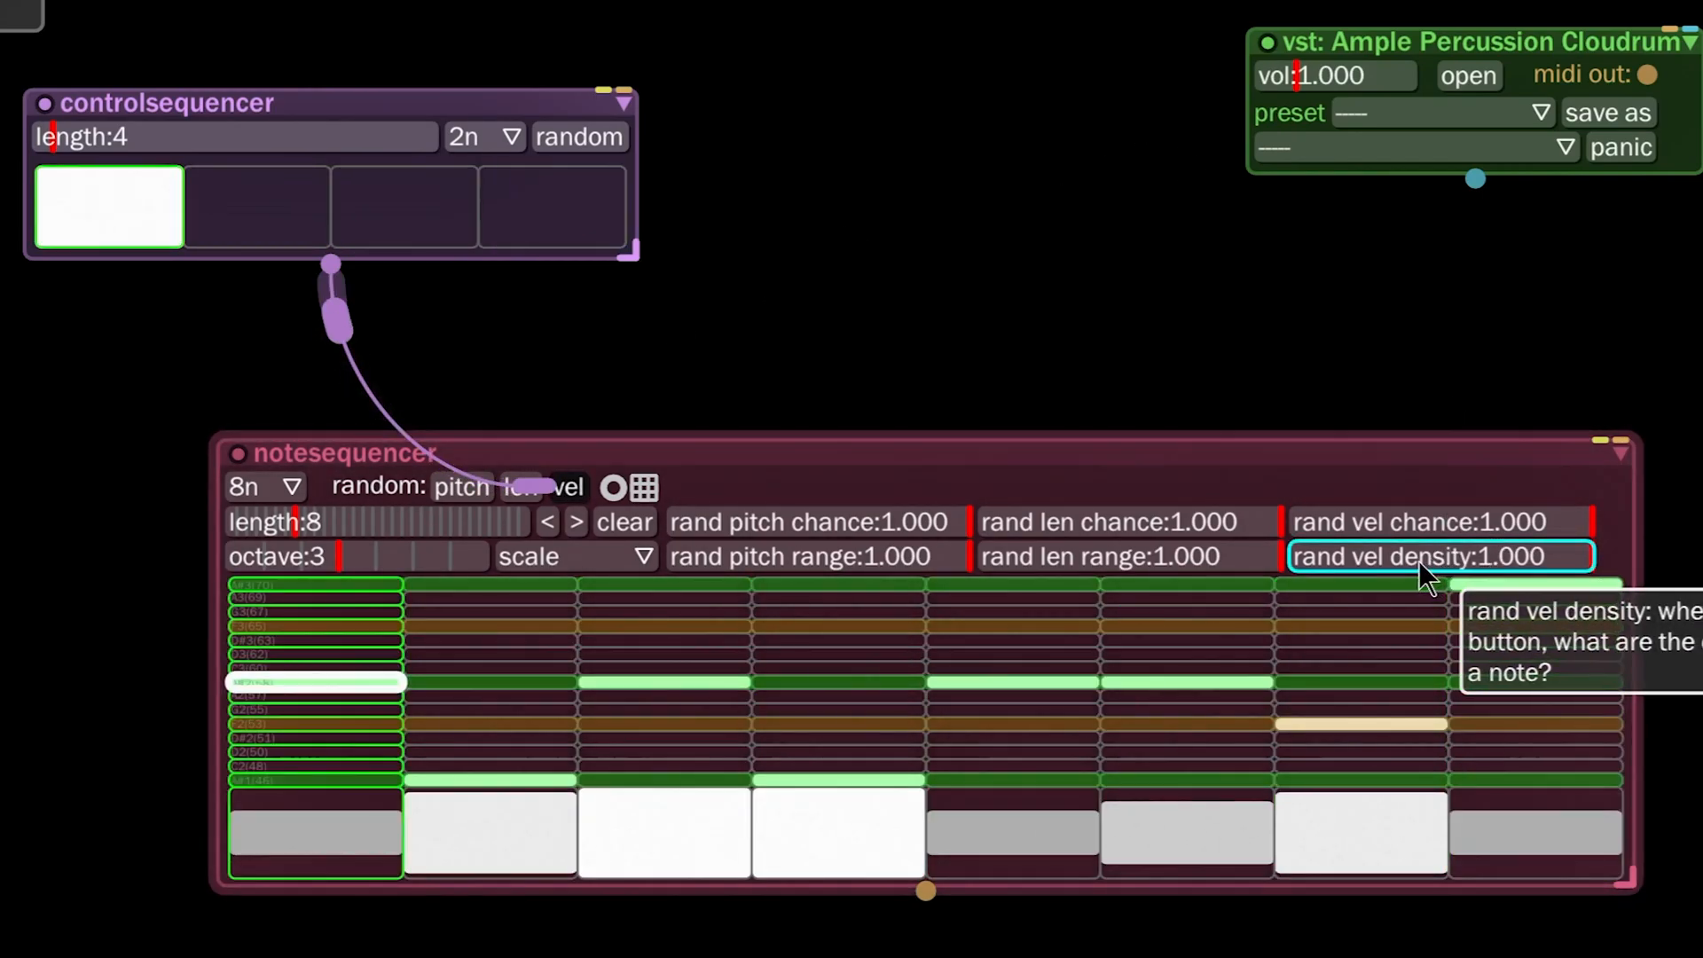
{"action": "mouse_move", "coordinate": [1607, 574]}
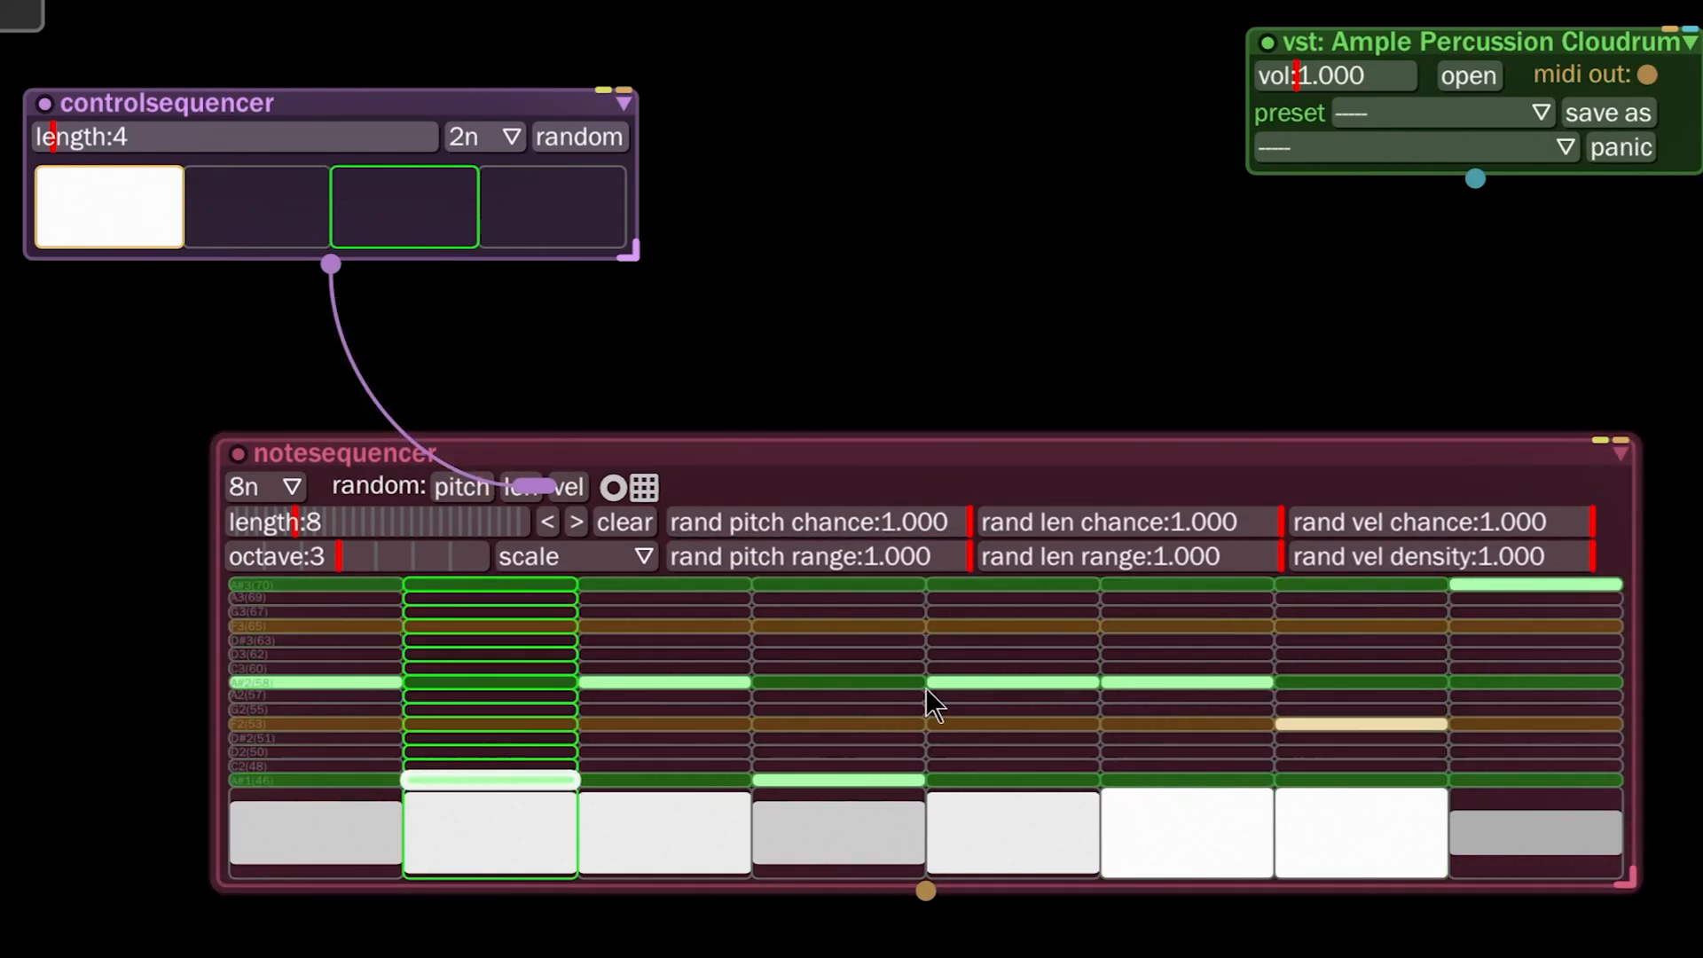
{"action": "mouse_move", "coordinate": [1576, 560]}
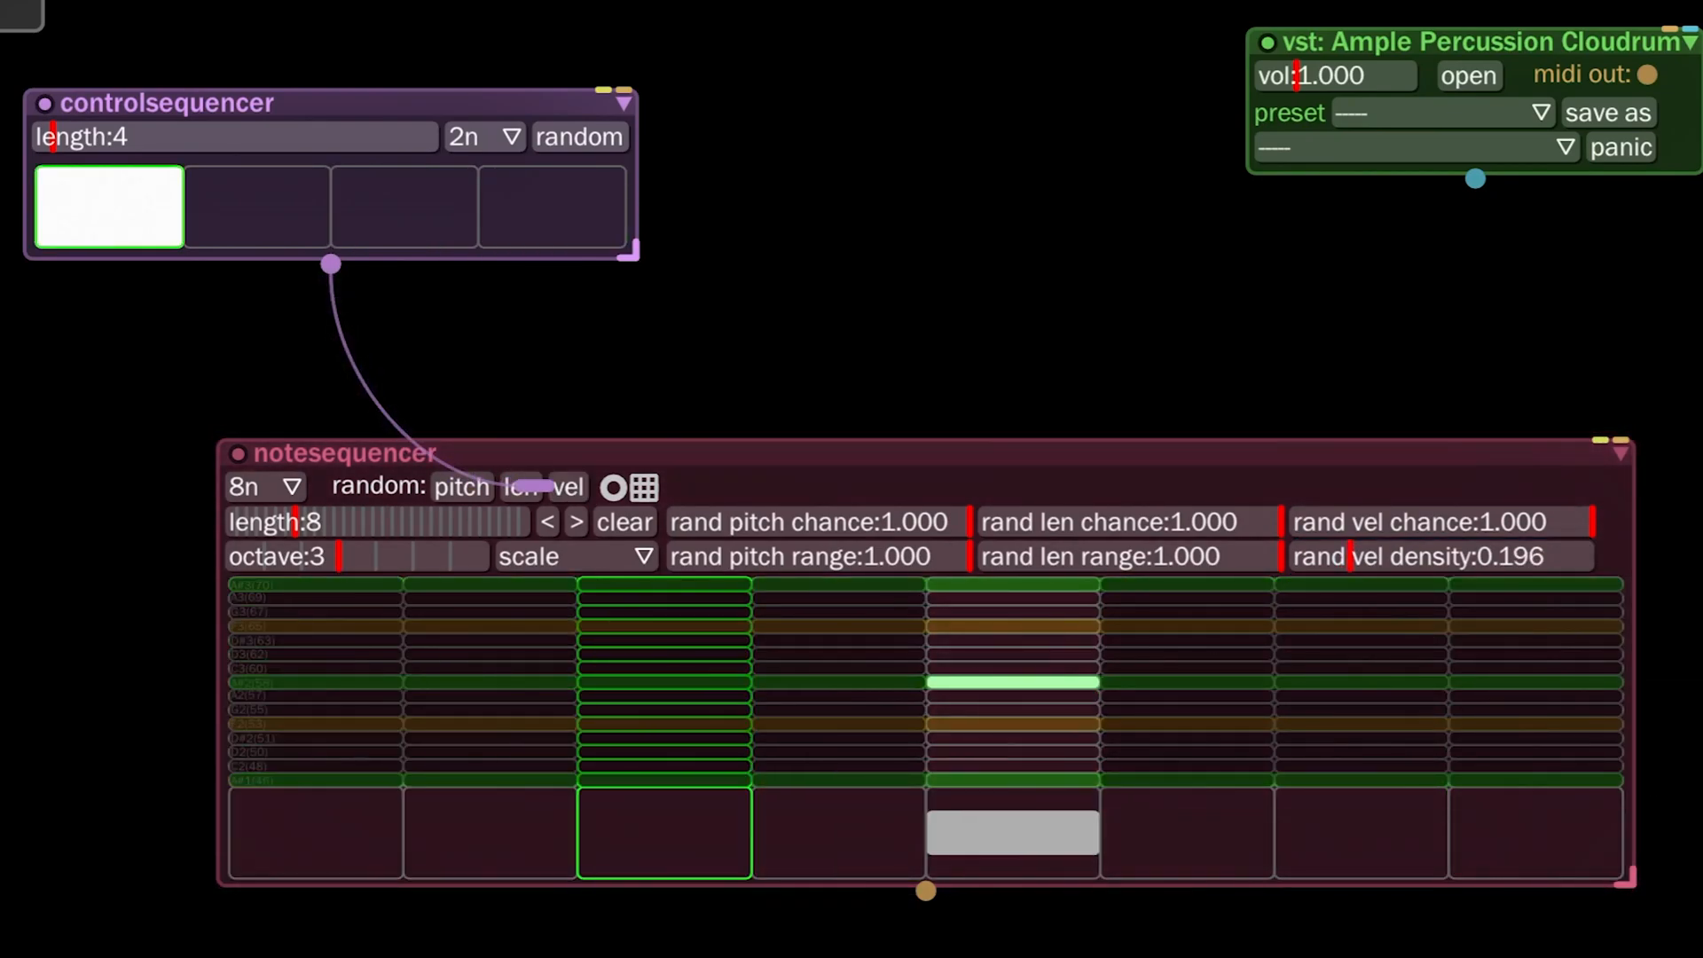
Click the empty canvas to spawn the quick module list for 'c'
{"action": "left_click", "coordinate": [403, 207]}
{"action": "type", "text": "c"}
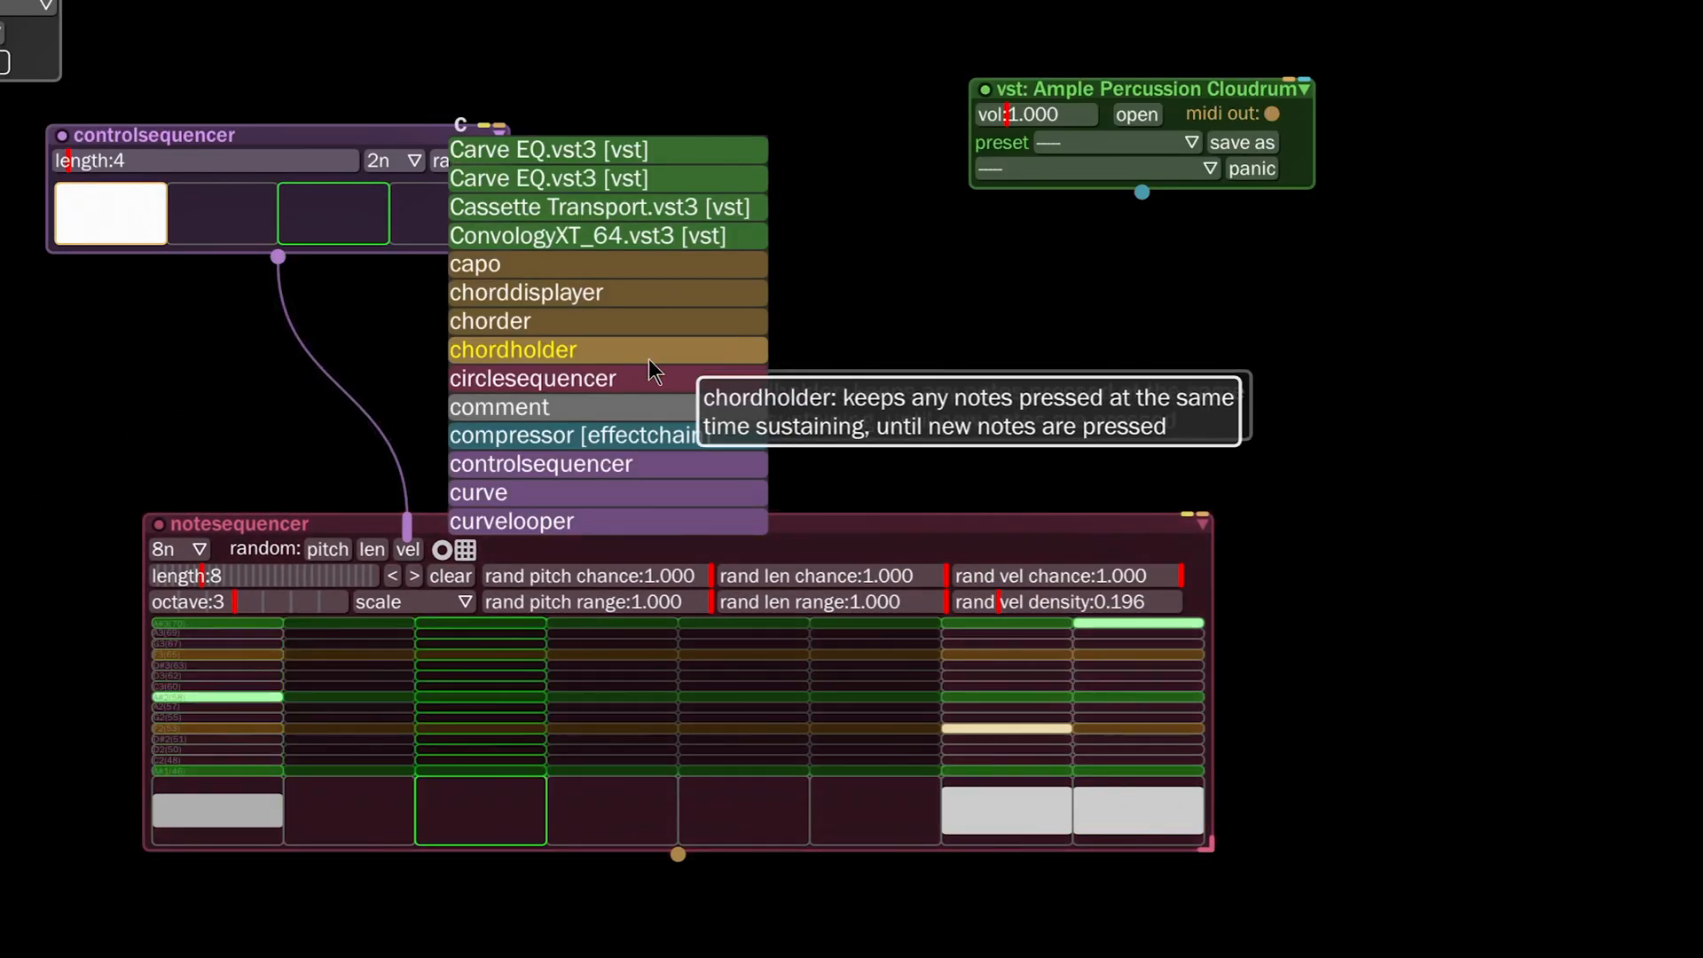
Place controlsequencer2 between the first control sequencer and the Cloudrum VST
{"action": "left_click", "coordinate": [540, 463]}
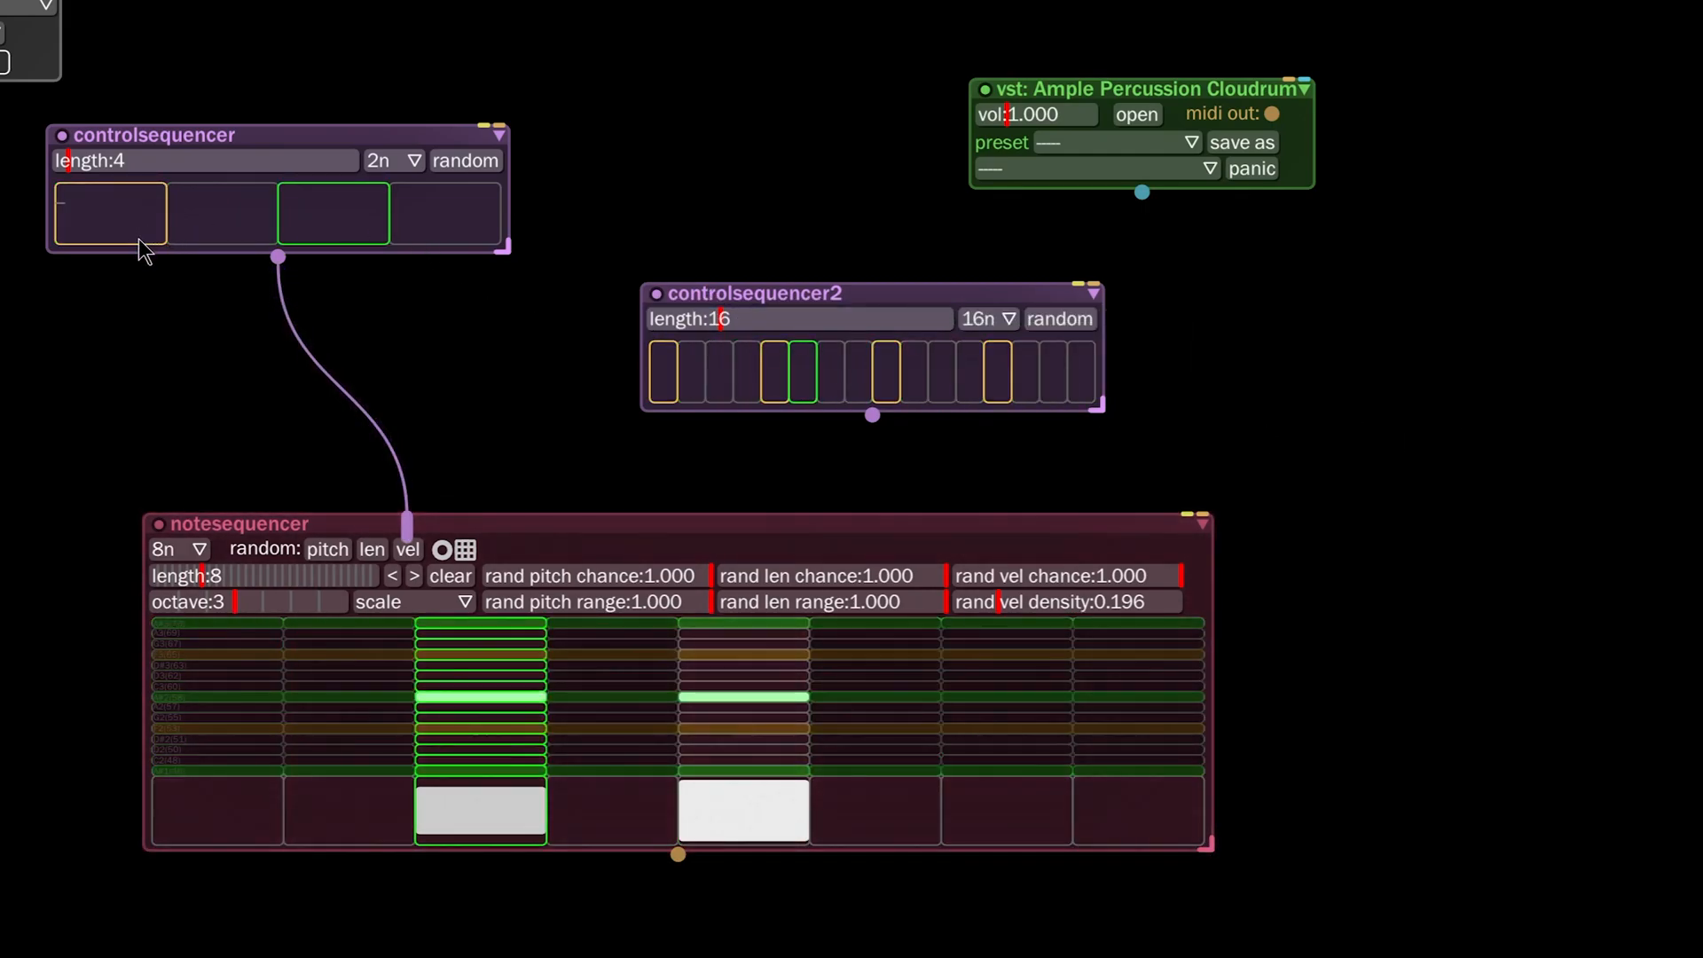
{"action": "mouse_move", "coordinate": [407, 548]}
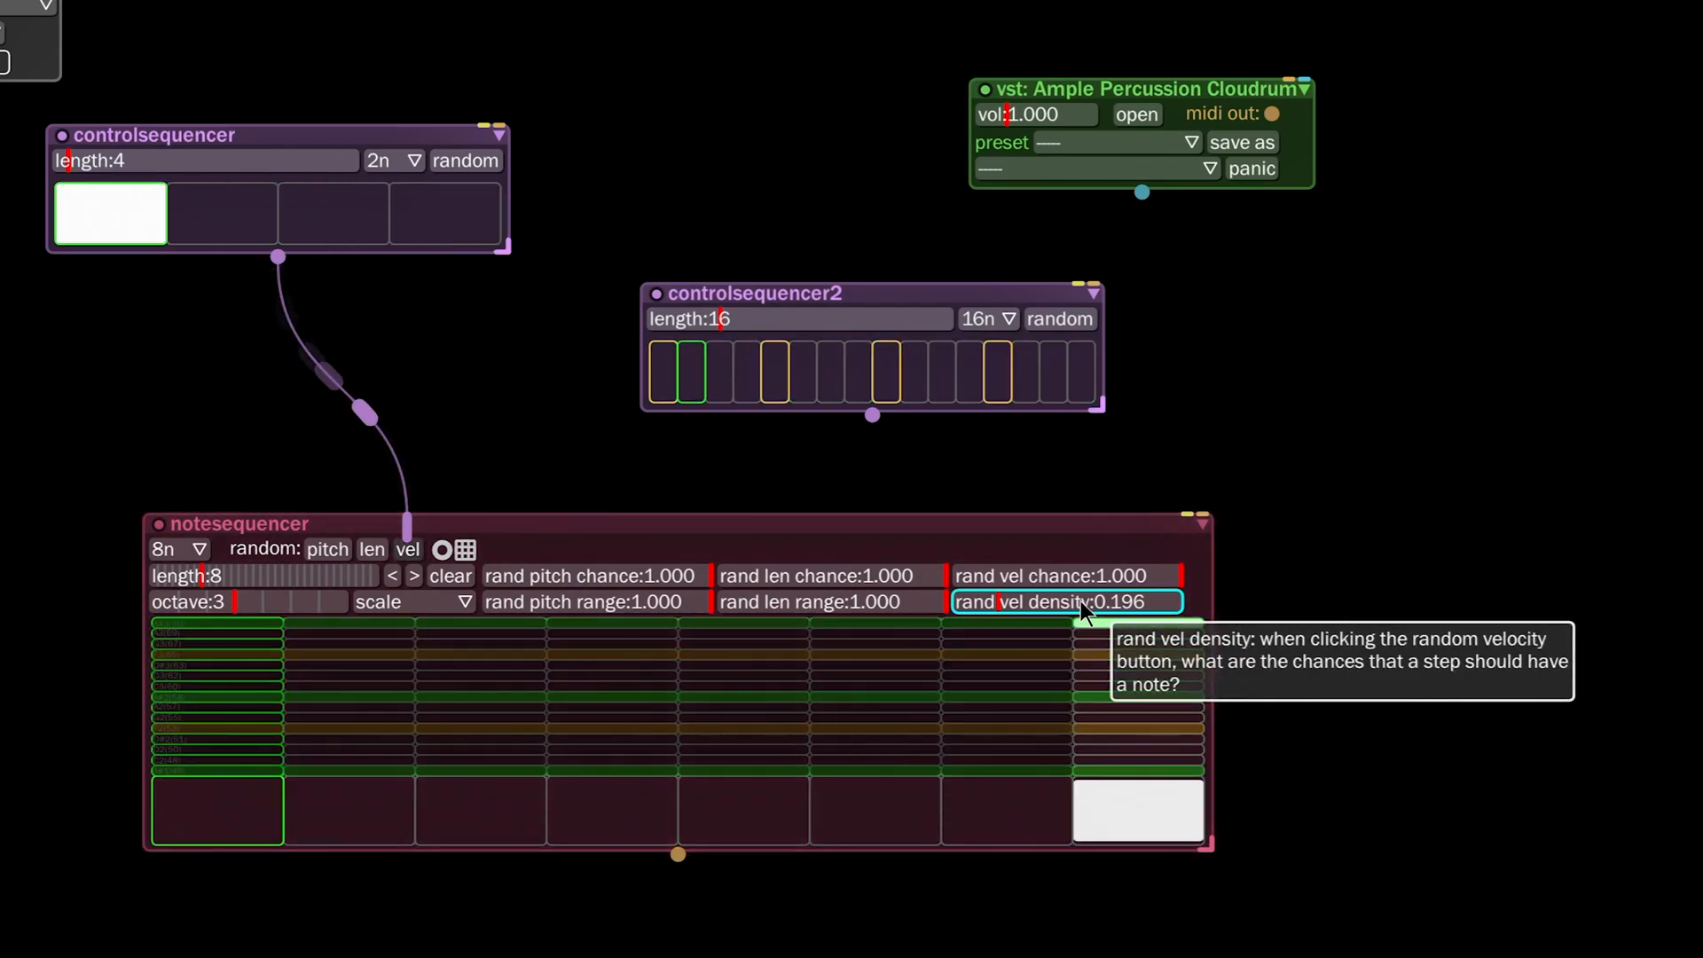
Set random velocity density to 0.200 and change controlsequencer2's step interval
{"action": "left_click", "coordinate": [334, 213]}
{"action": "type", "text": "2"}
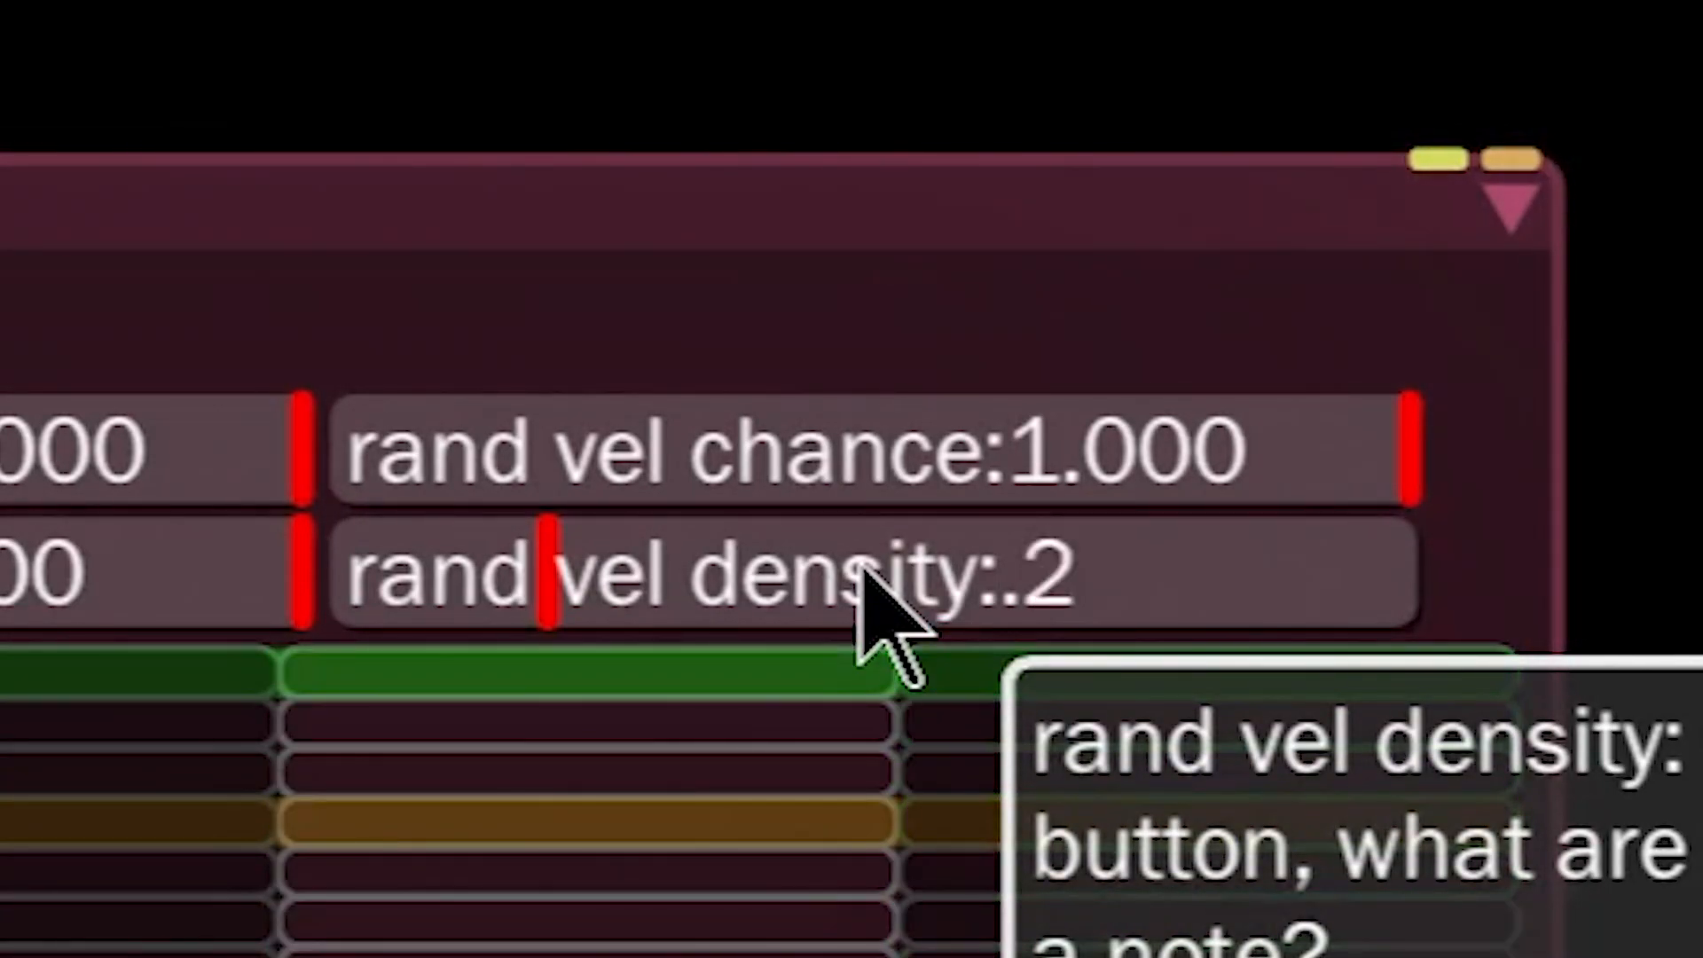
{"action": "left_click", "coordinate": [760, 572]}
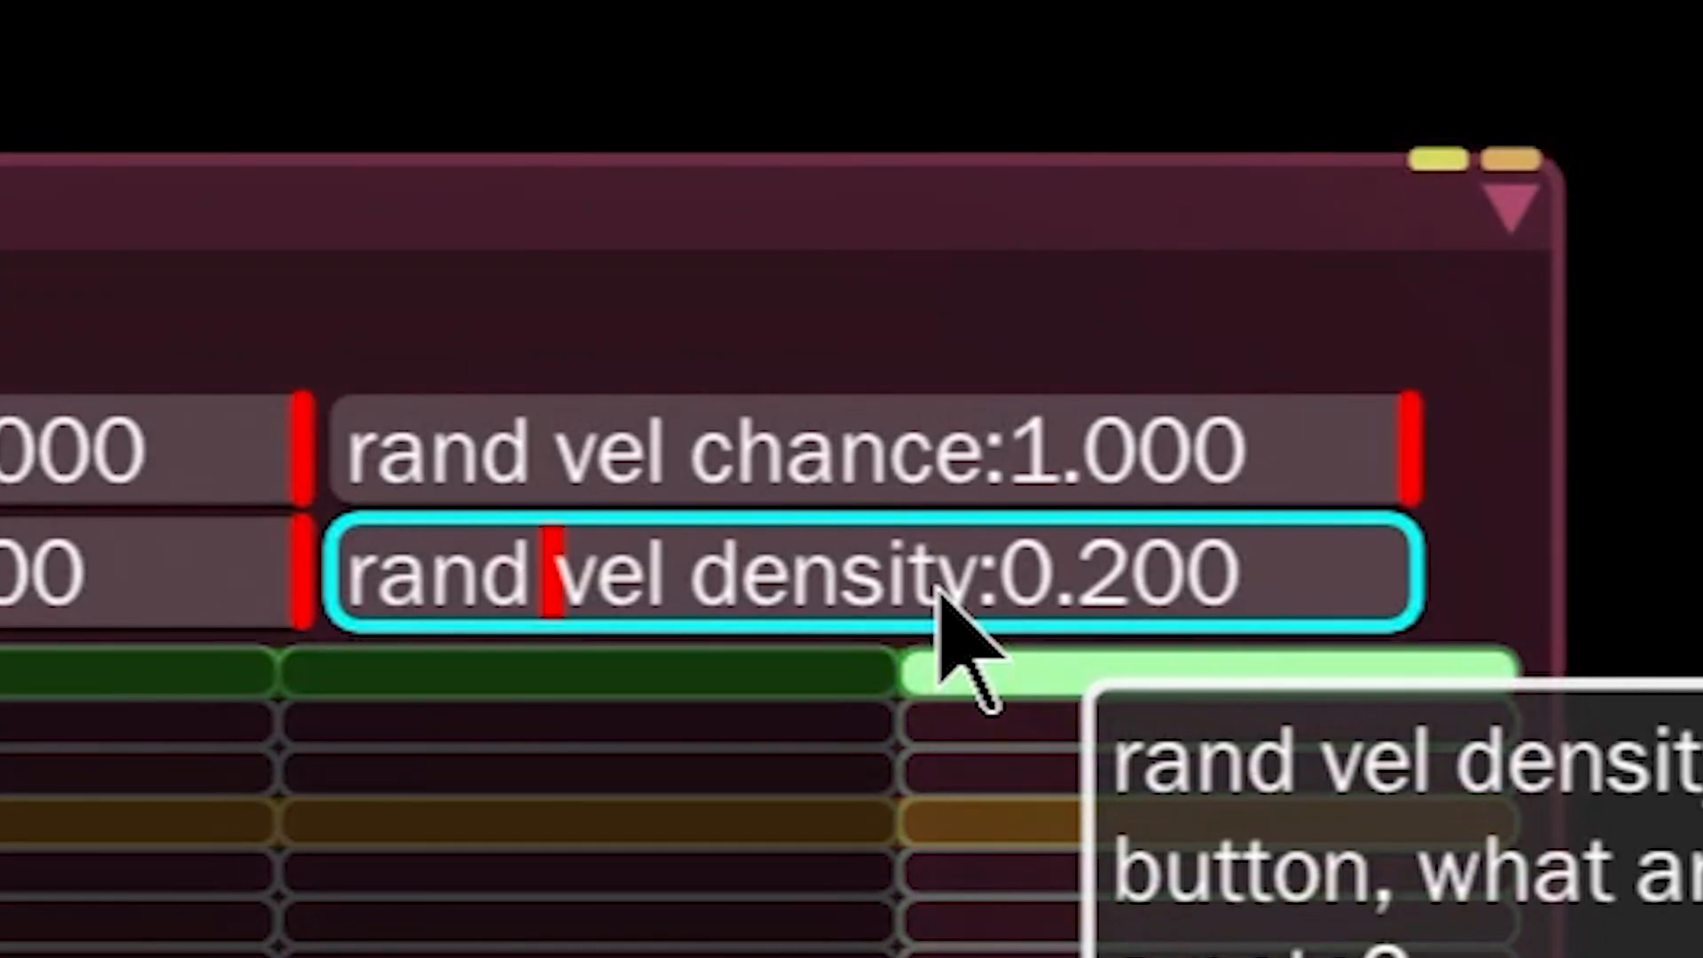
{"action": "mouse_move", "coordinate": [1195, 826]}
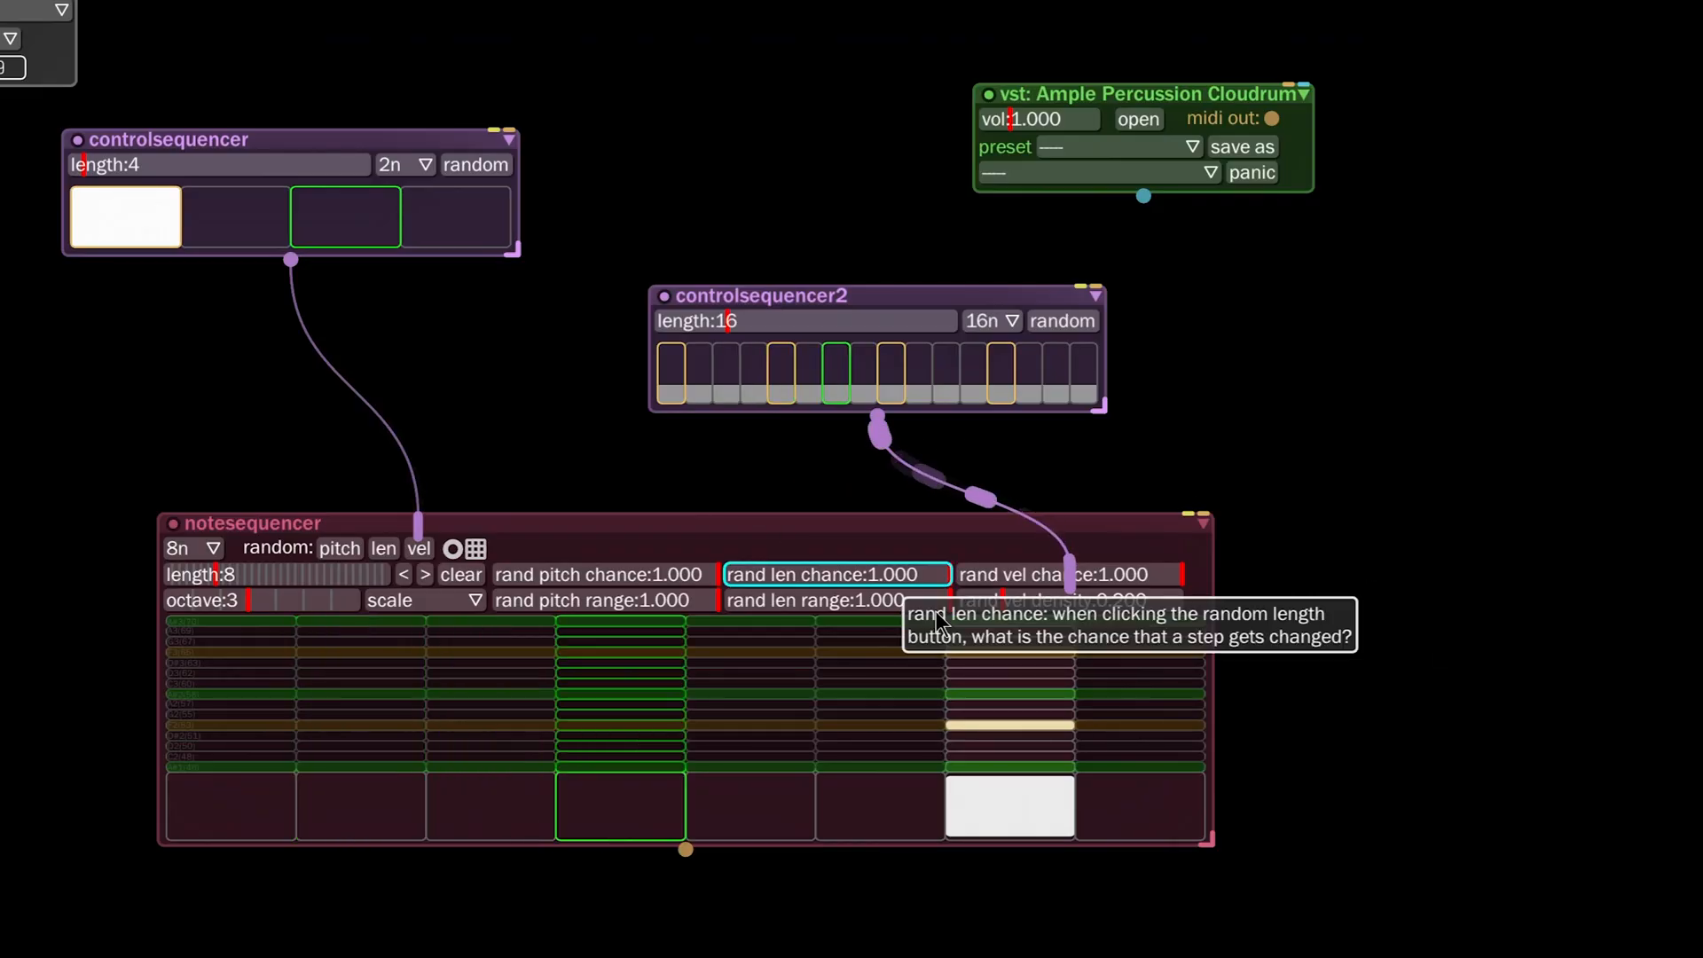
{"action": "left_click", "coordinate": [991, 320]}
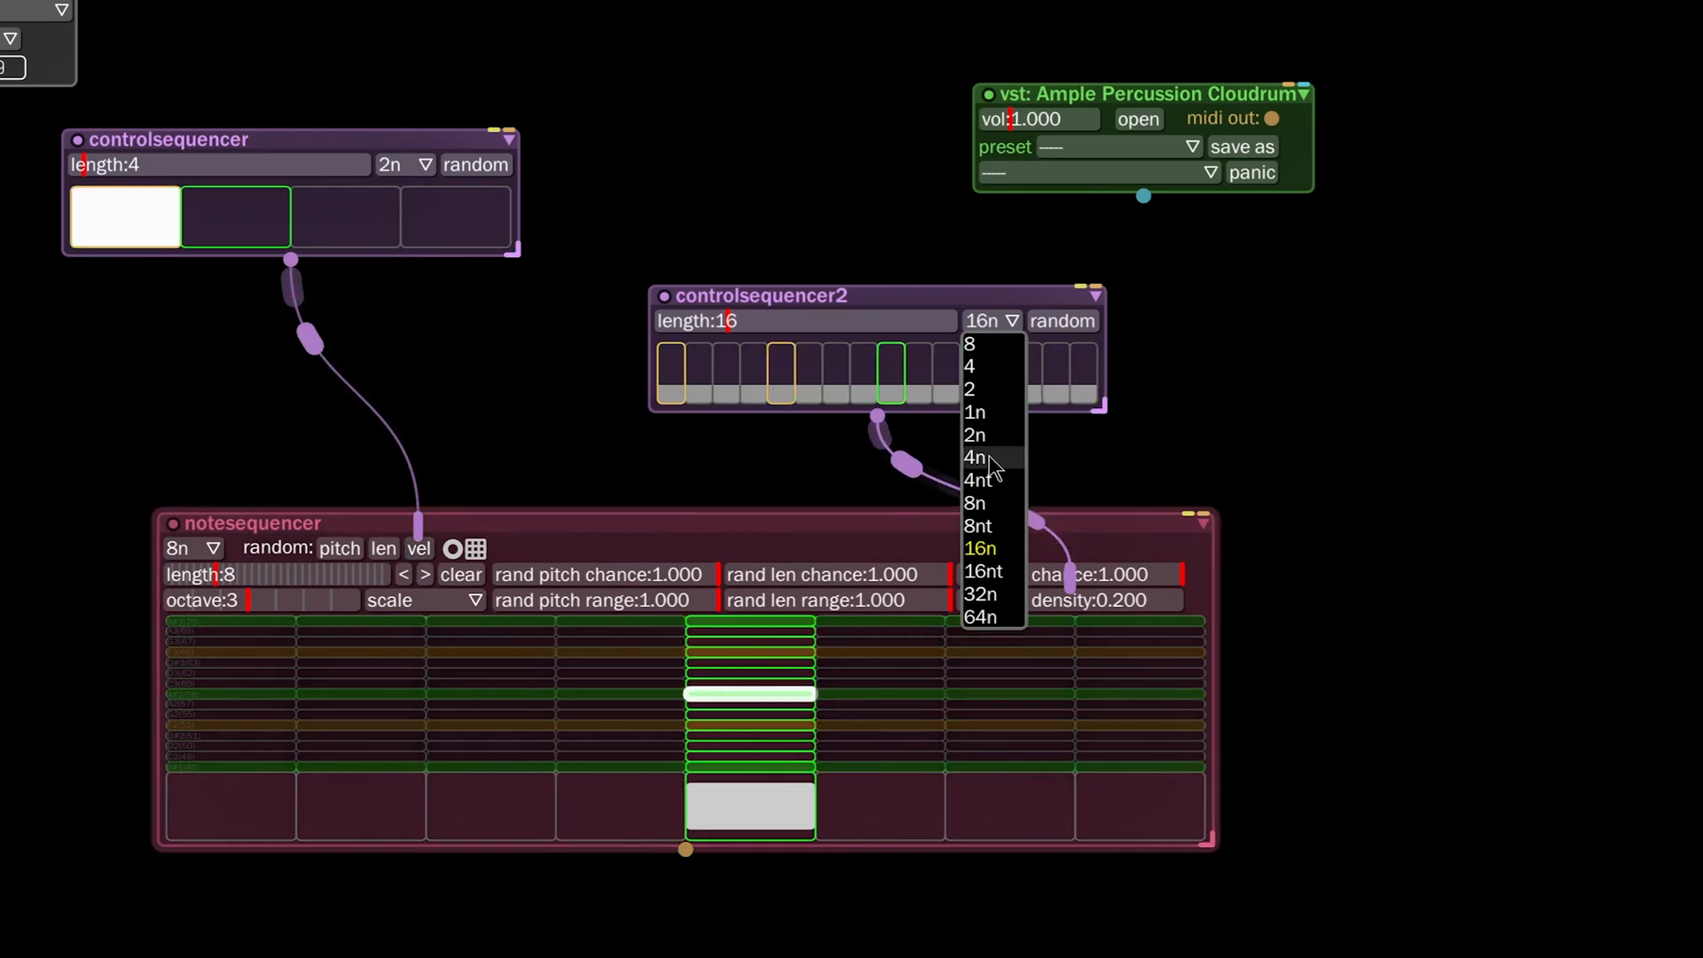
{"action": "left_click", "coordinate": [974, 435]}
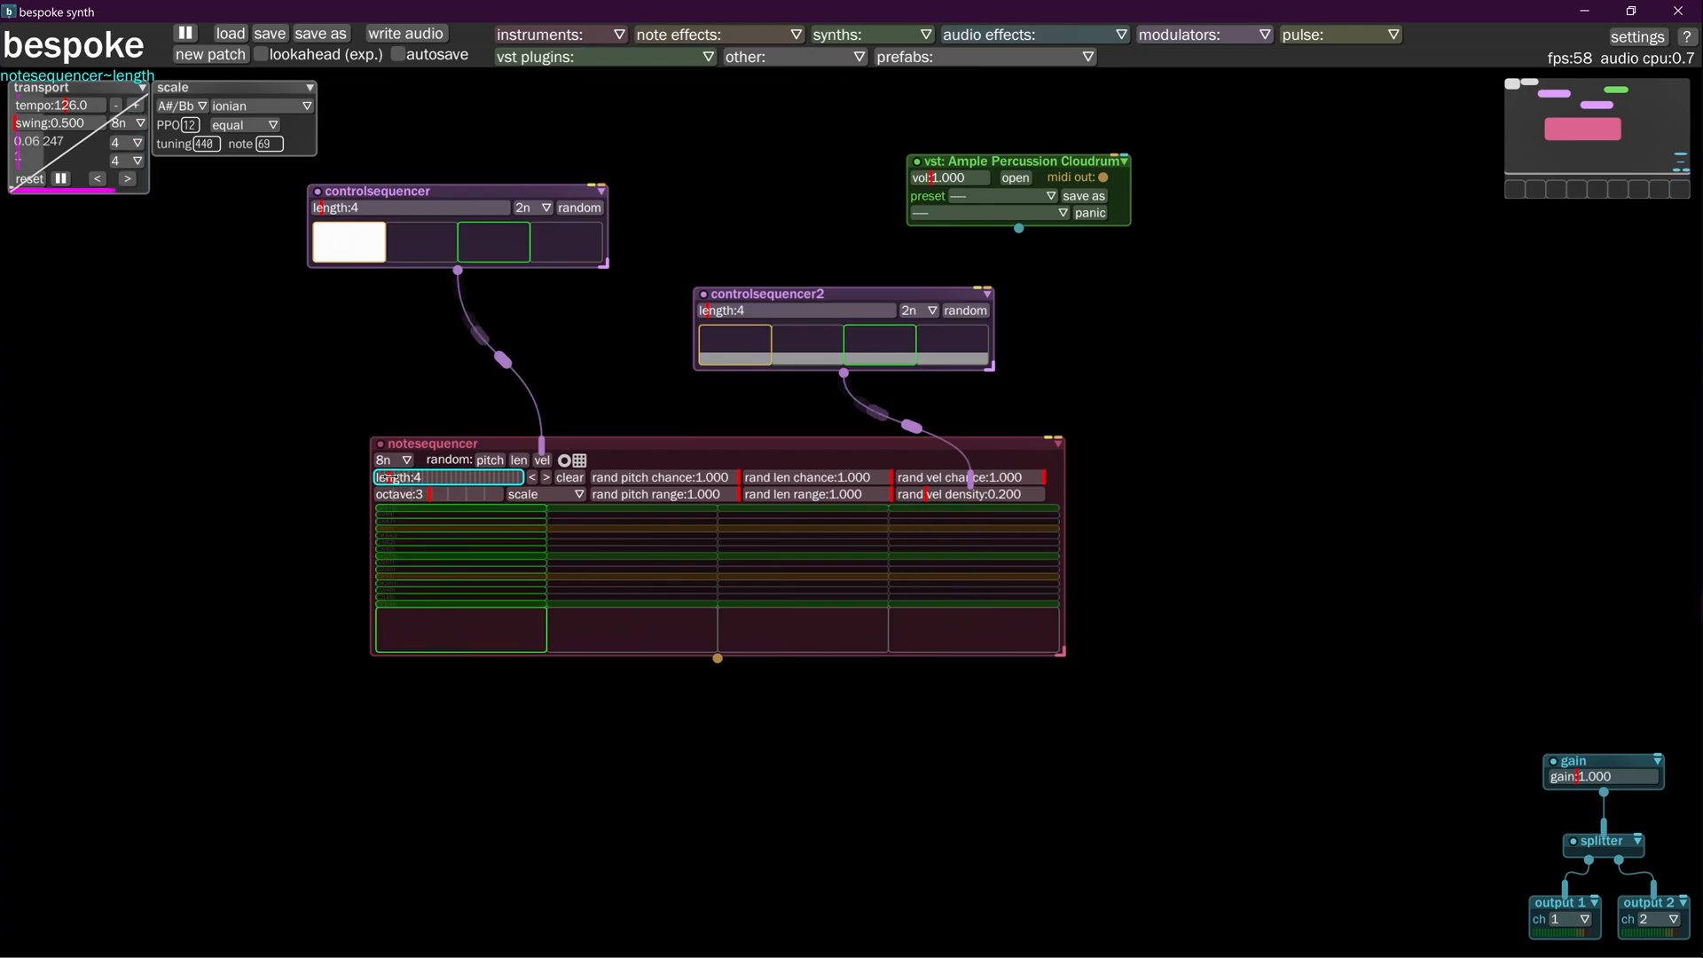
Set the note sequencer's step interval to 16n
{"action": "left_click", "coordinate": [393, 460]}
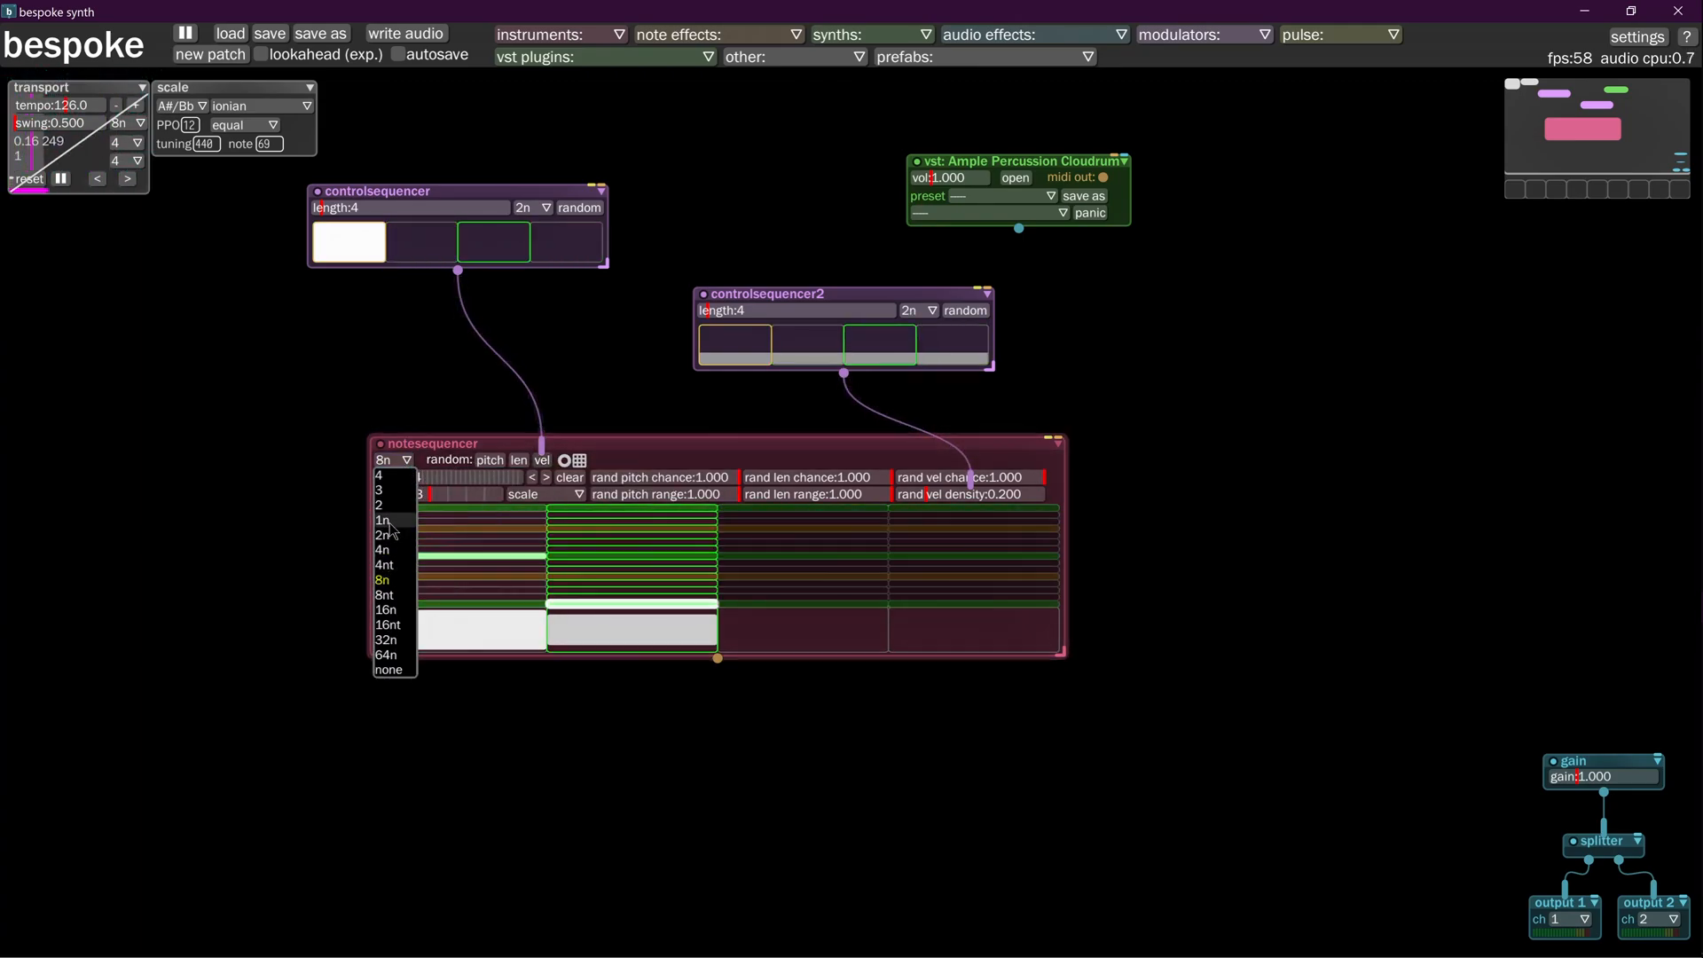
{"action": "left_click", "coordinate": [387, 609]}
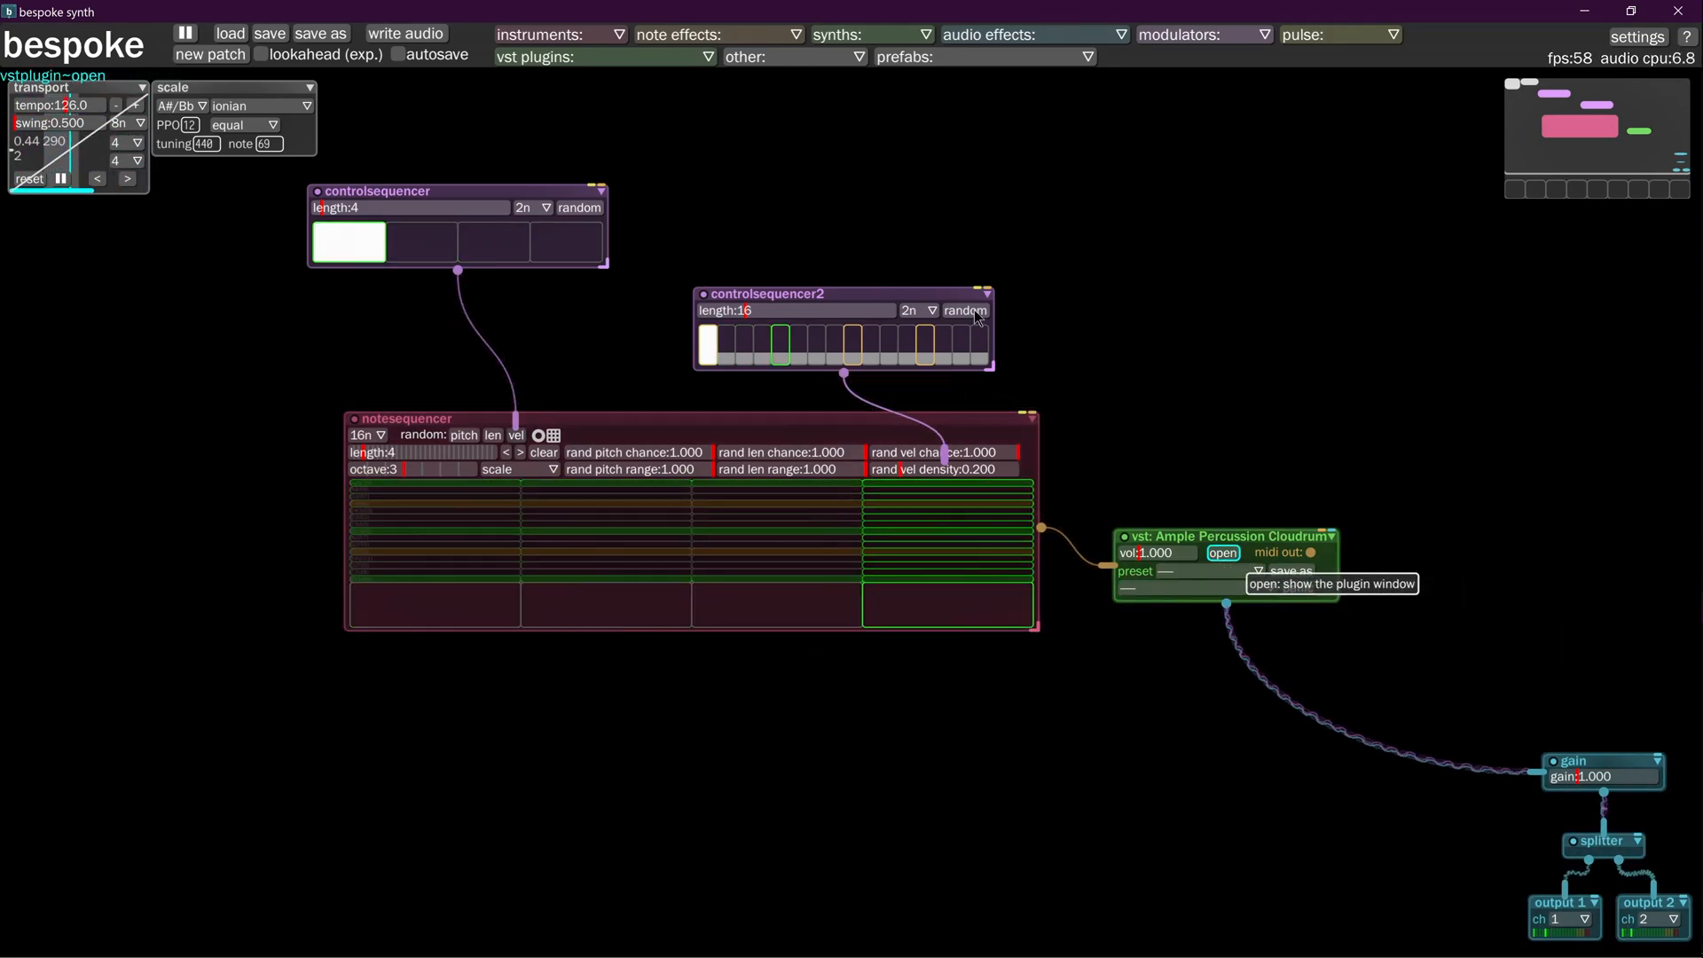
Open the Cloudrum plugin window and step through presets, including Mute and Short
{"action": "left_click", "coordinate": [1221, 553]}
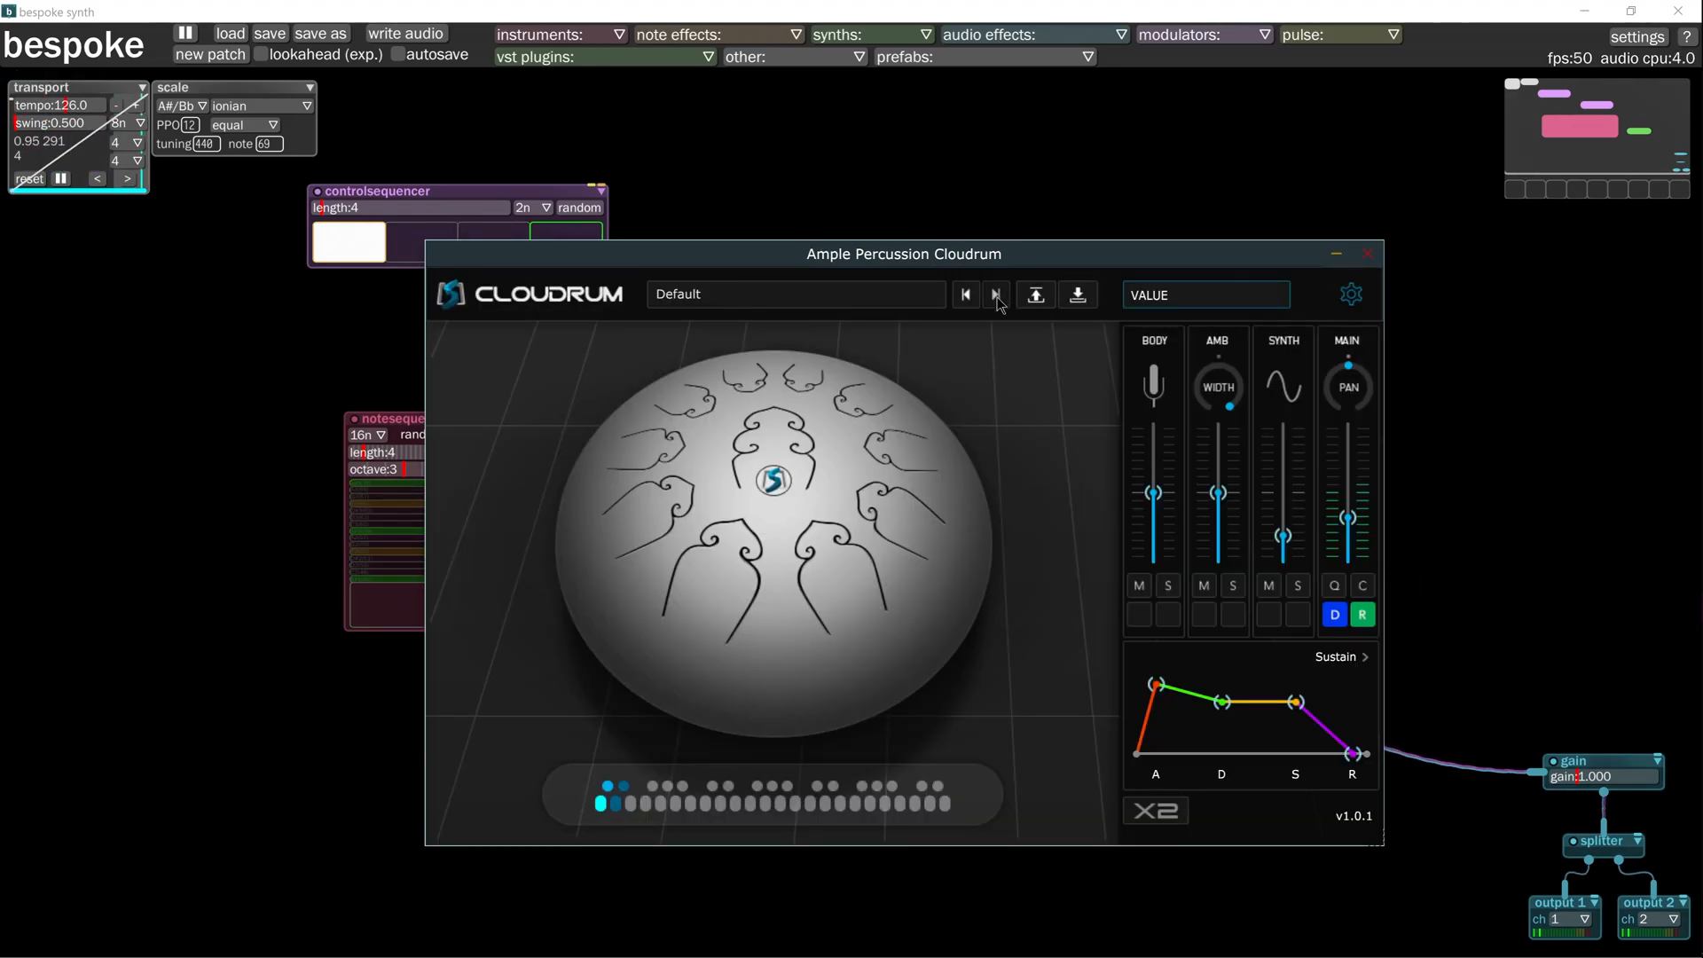
{"action": "left_click", "coordinate": [996, 295]}
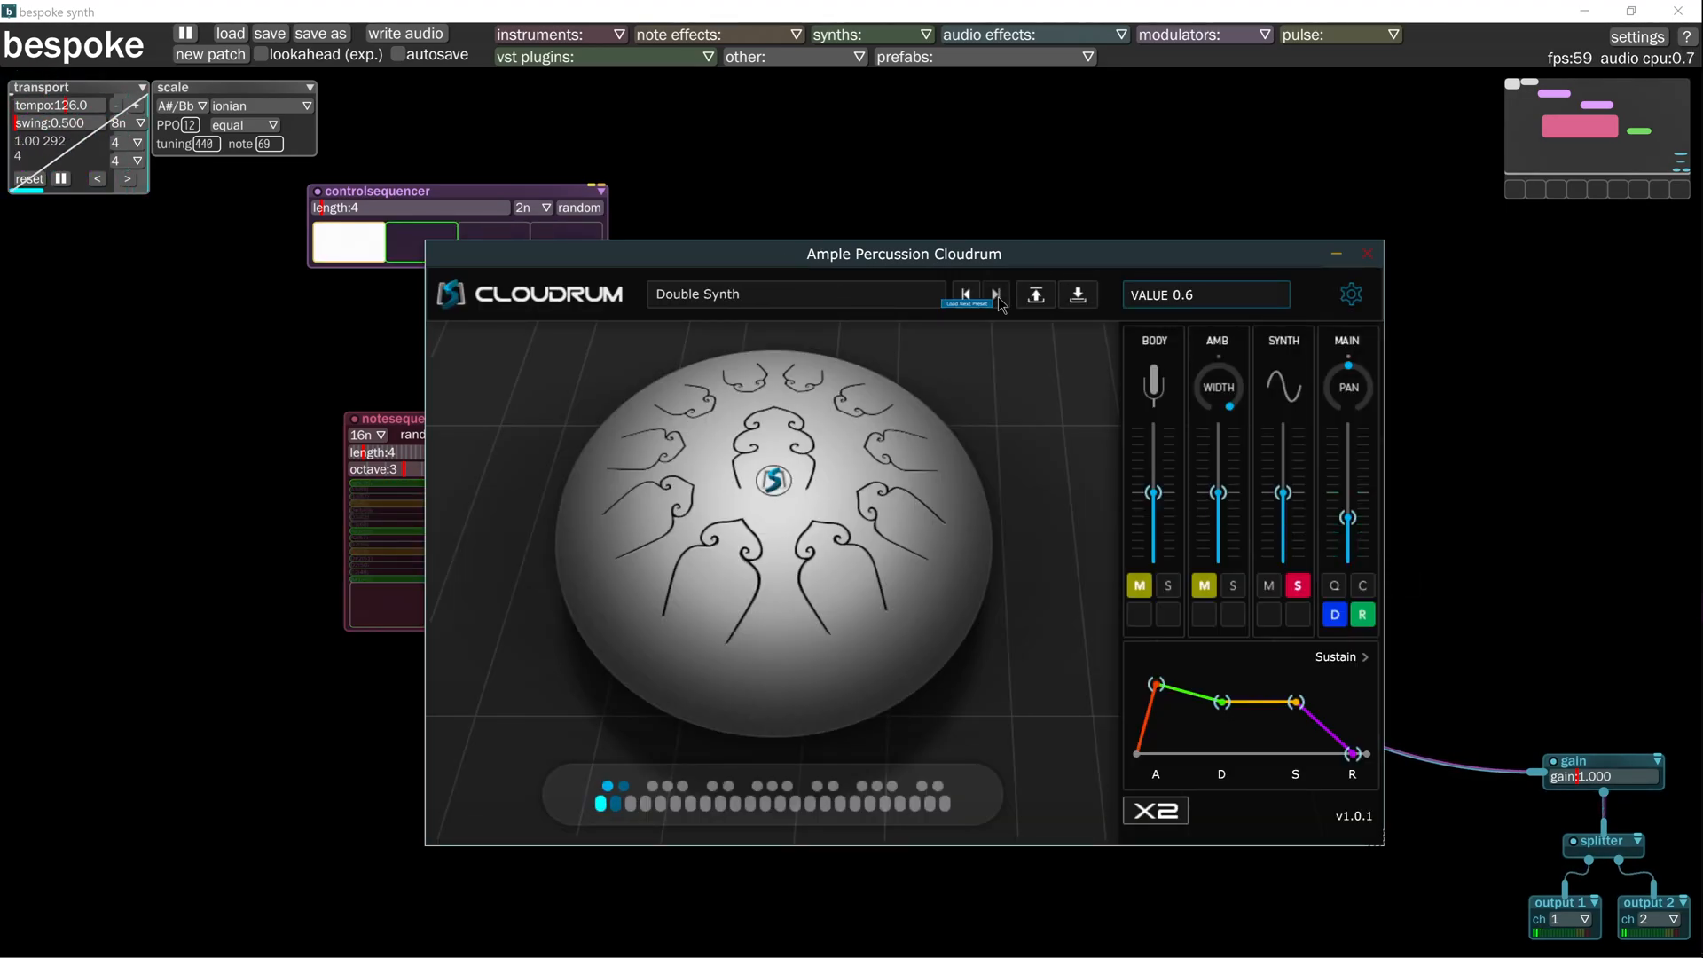
{"action": "left_click", "coordinate": [993, 295]}
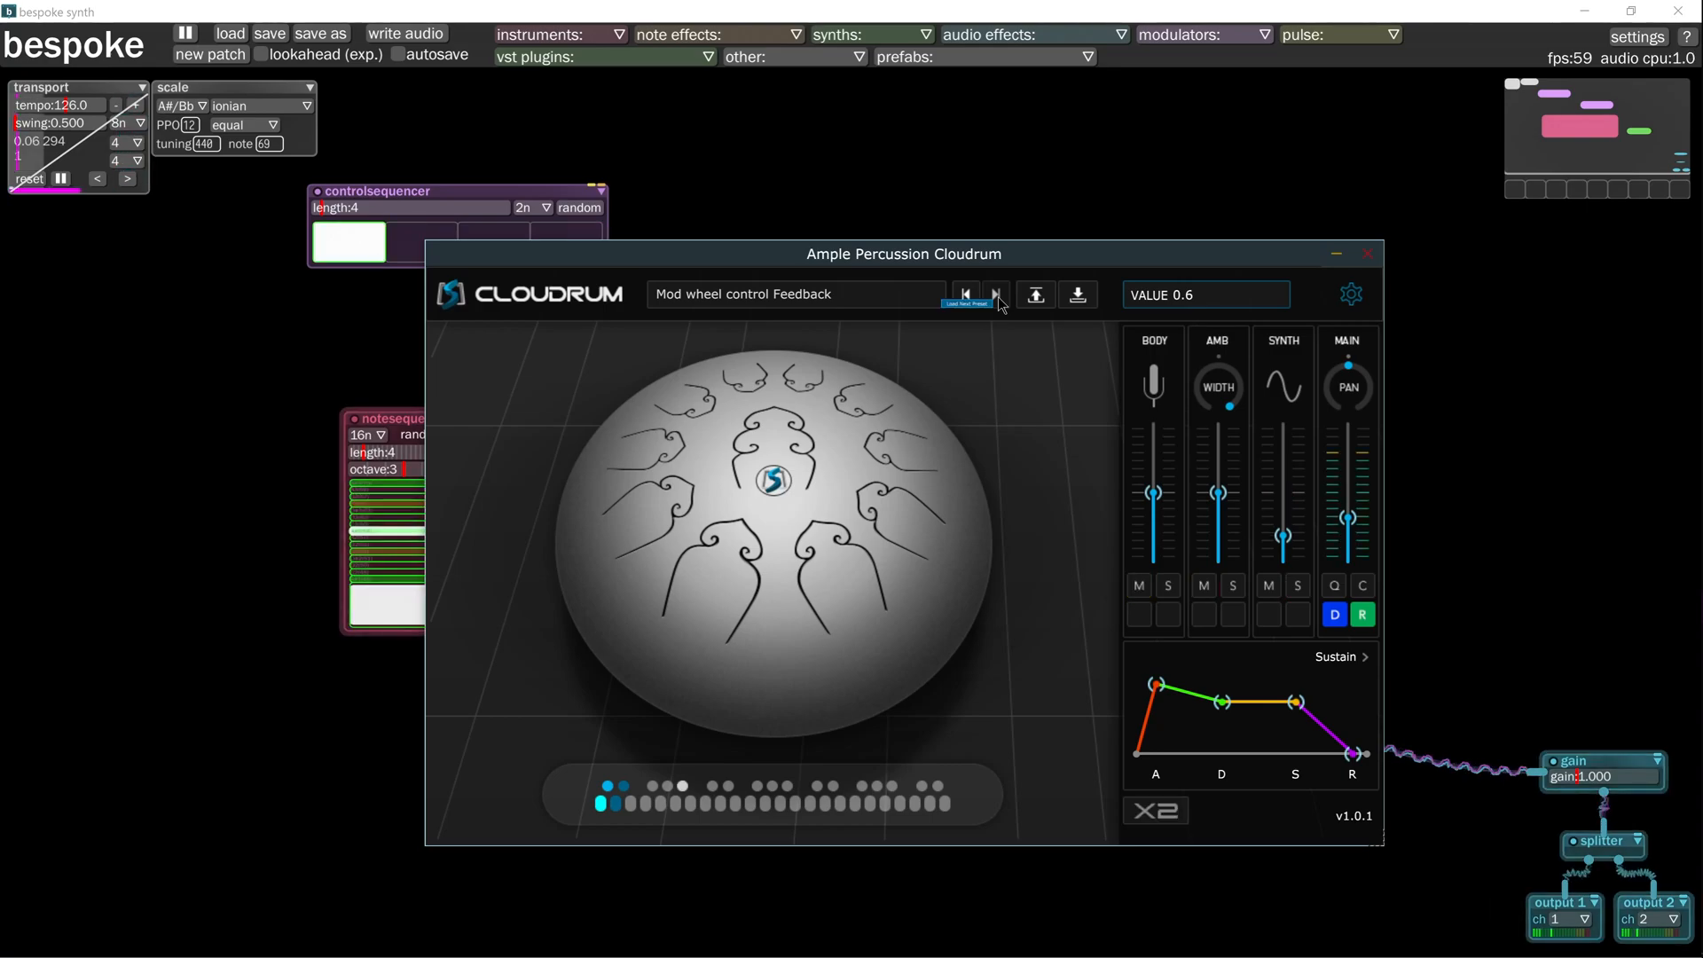
{"action": "left_click", "coordinate": [994, 295]}
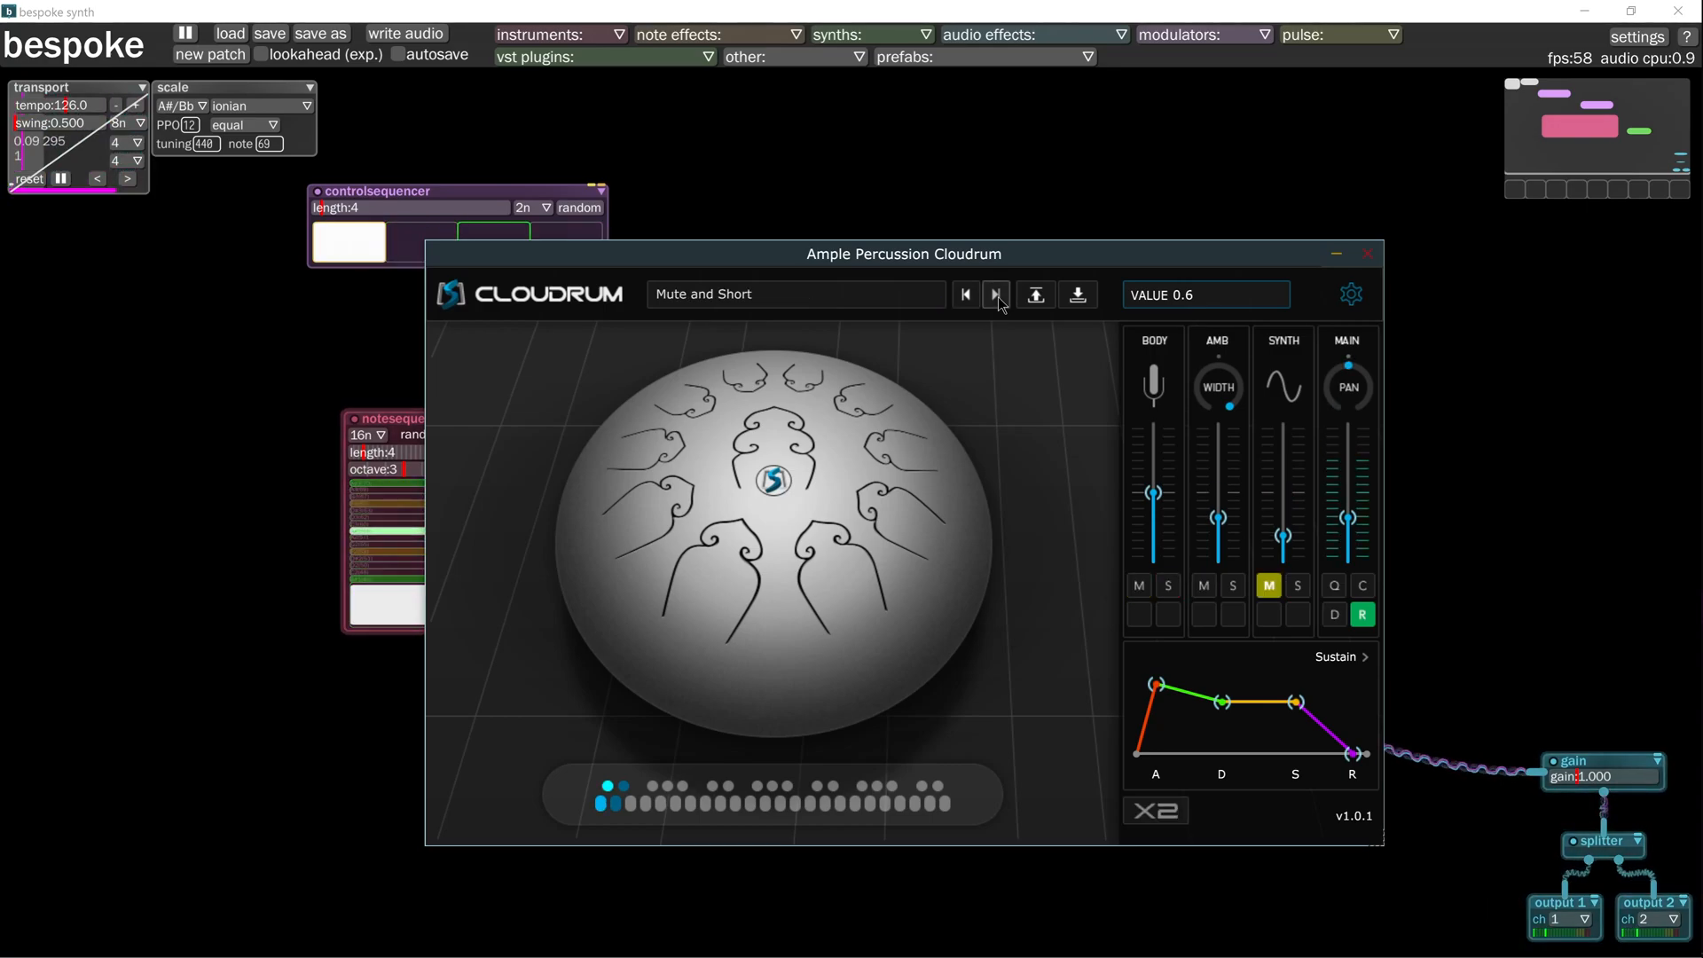
{"action": "left_click", "coordinate": [994, 295]}
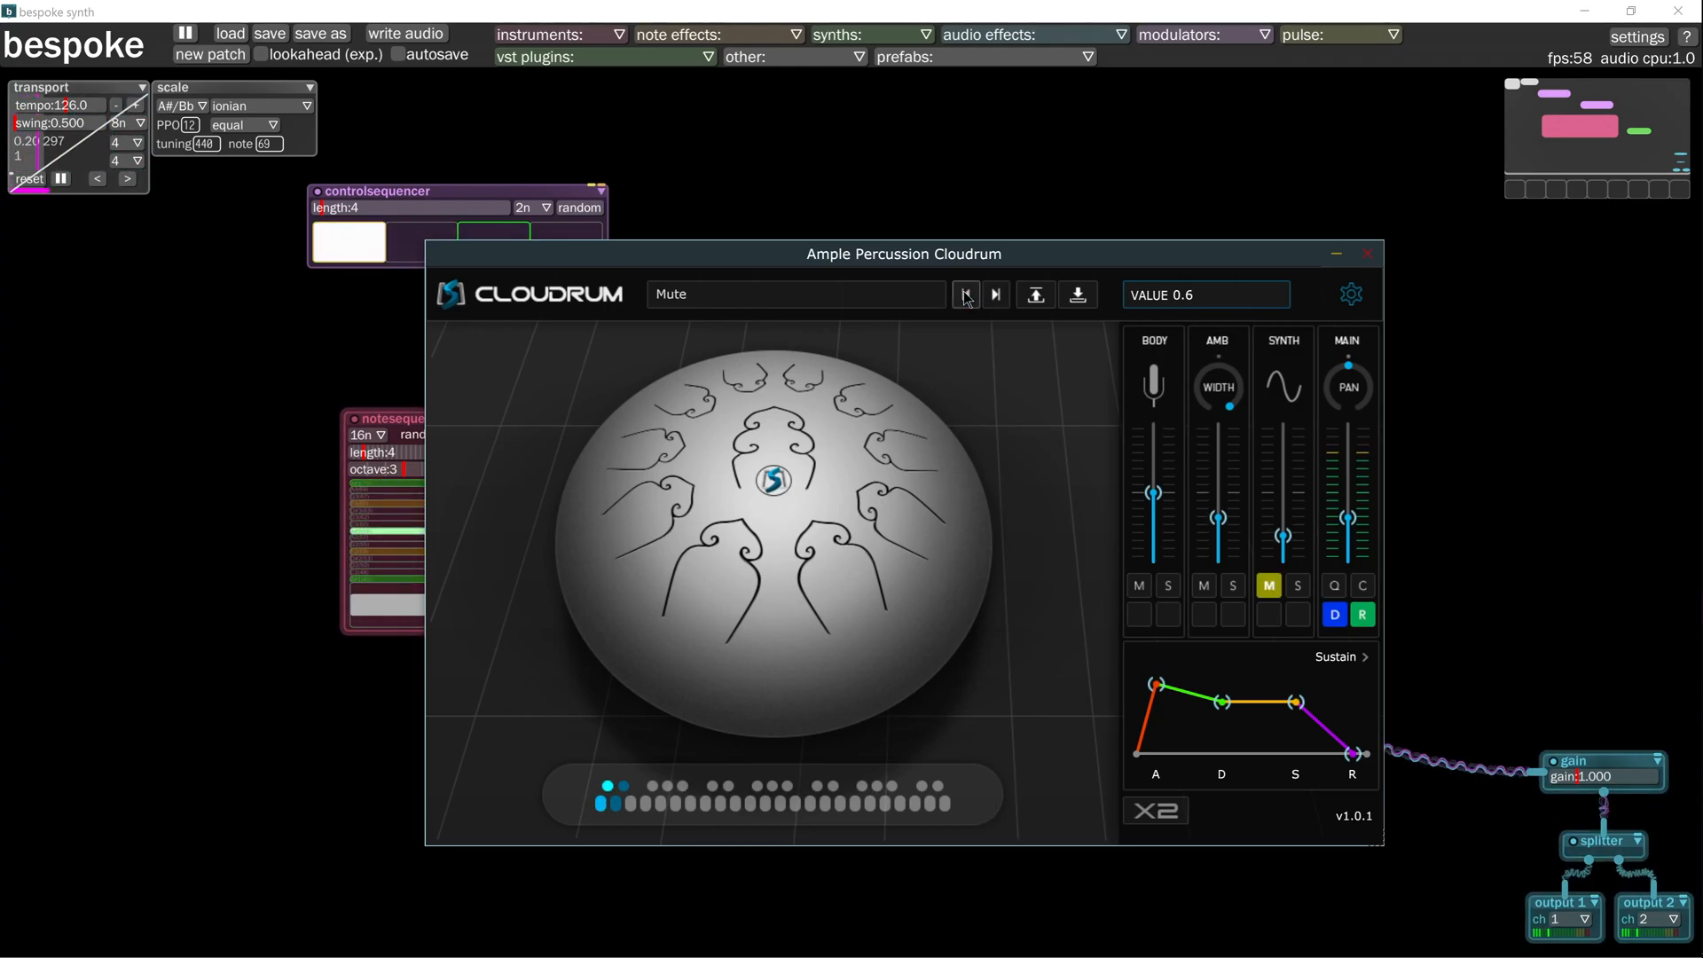
{"action": "left_click", "coordinate": [1337, 253]}
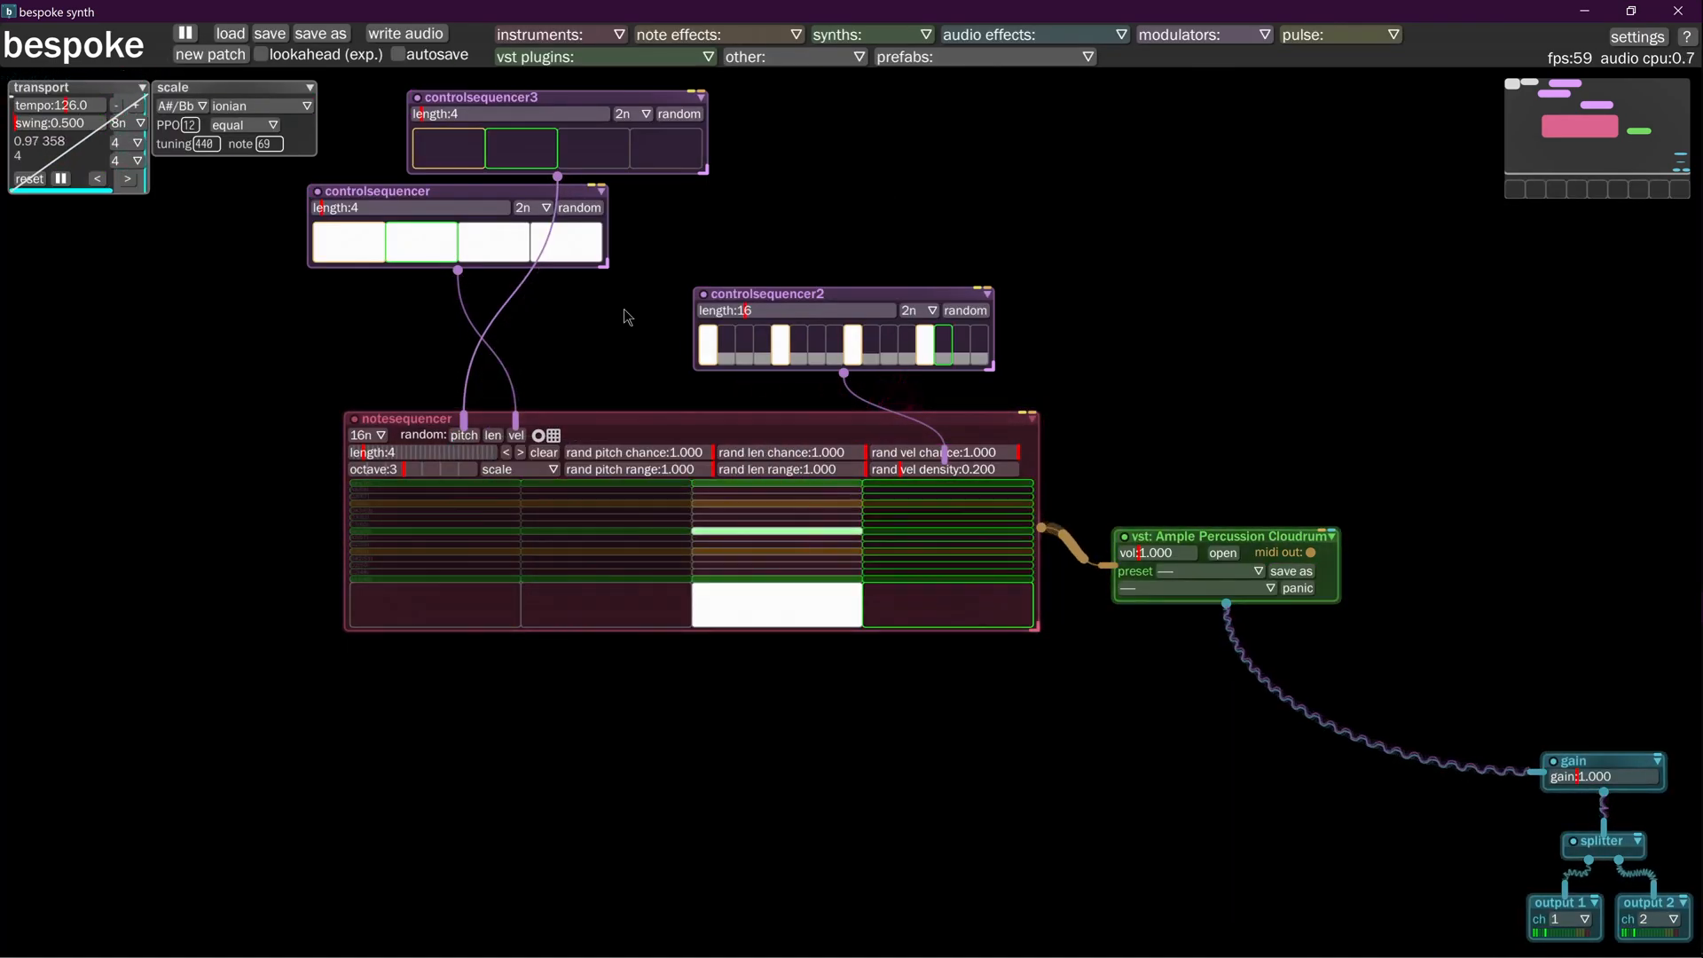
Reposition a control sequencer to tidy the patch layout
{"action": "left_click_drag", "start_coordinate": [378, 191], "coordinate": [484, 212]}
{"action": "type", "text": "VELOCITY DENSITY"}
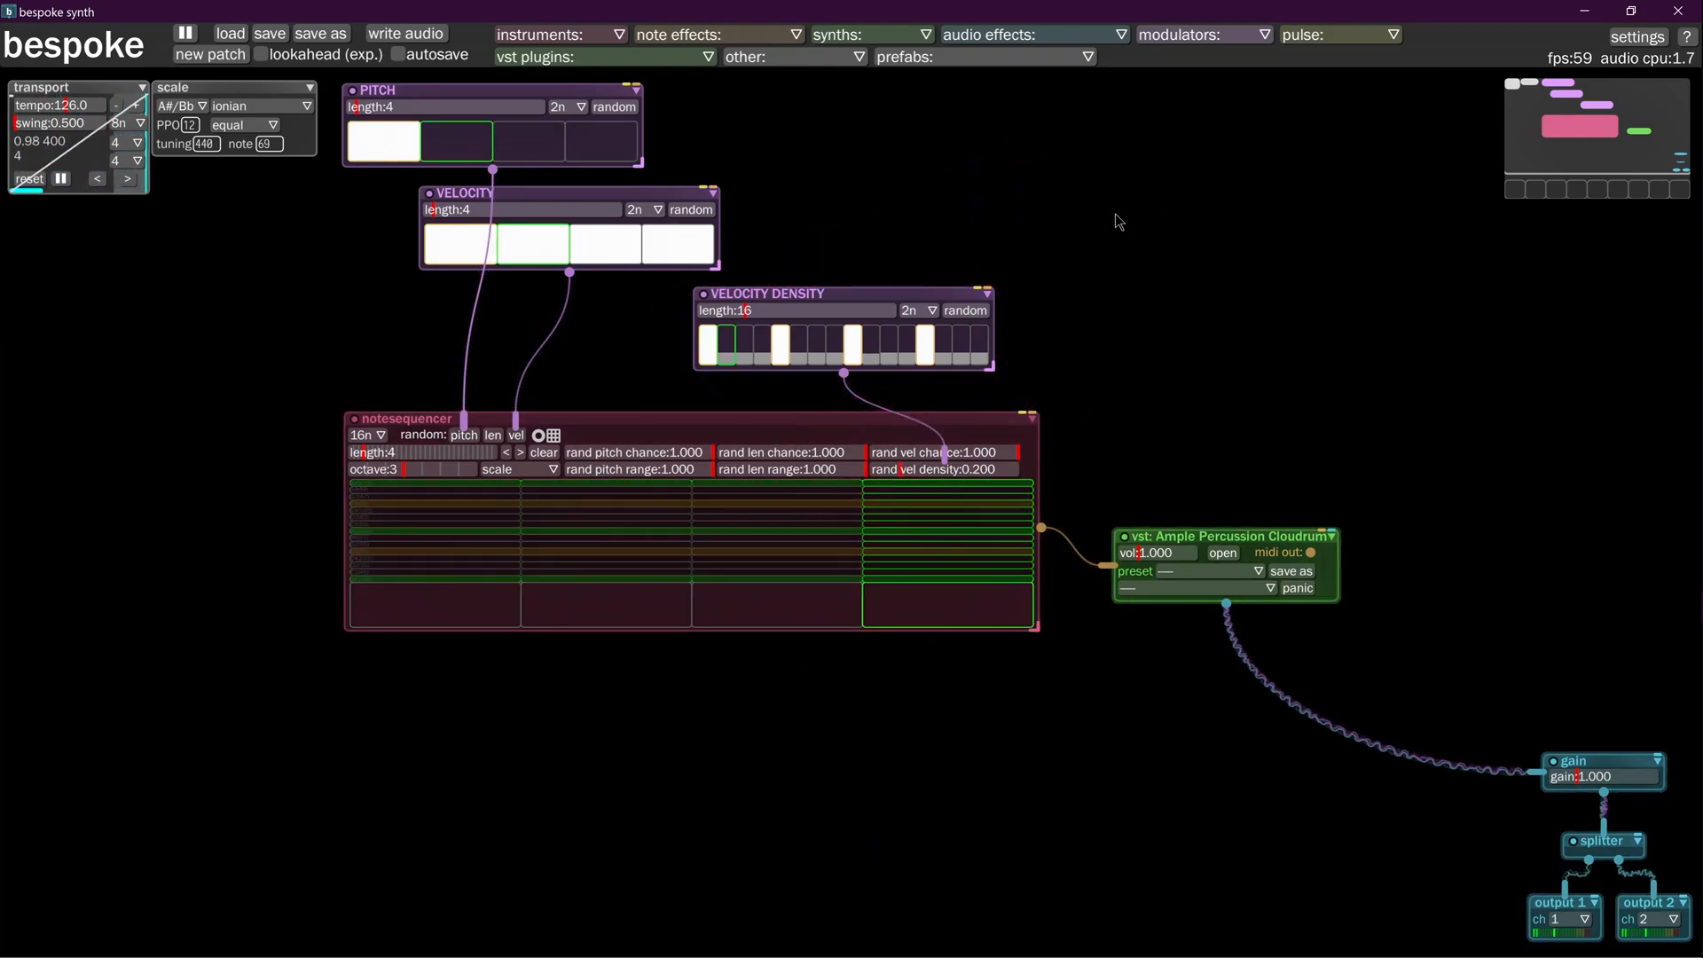
{"action": "left_click", "coordinate": [463, 435]}
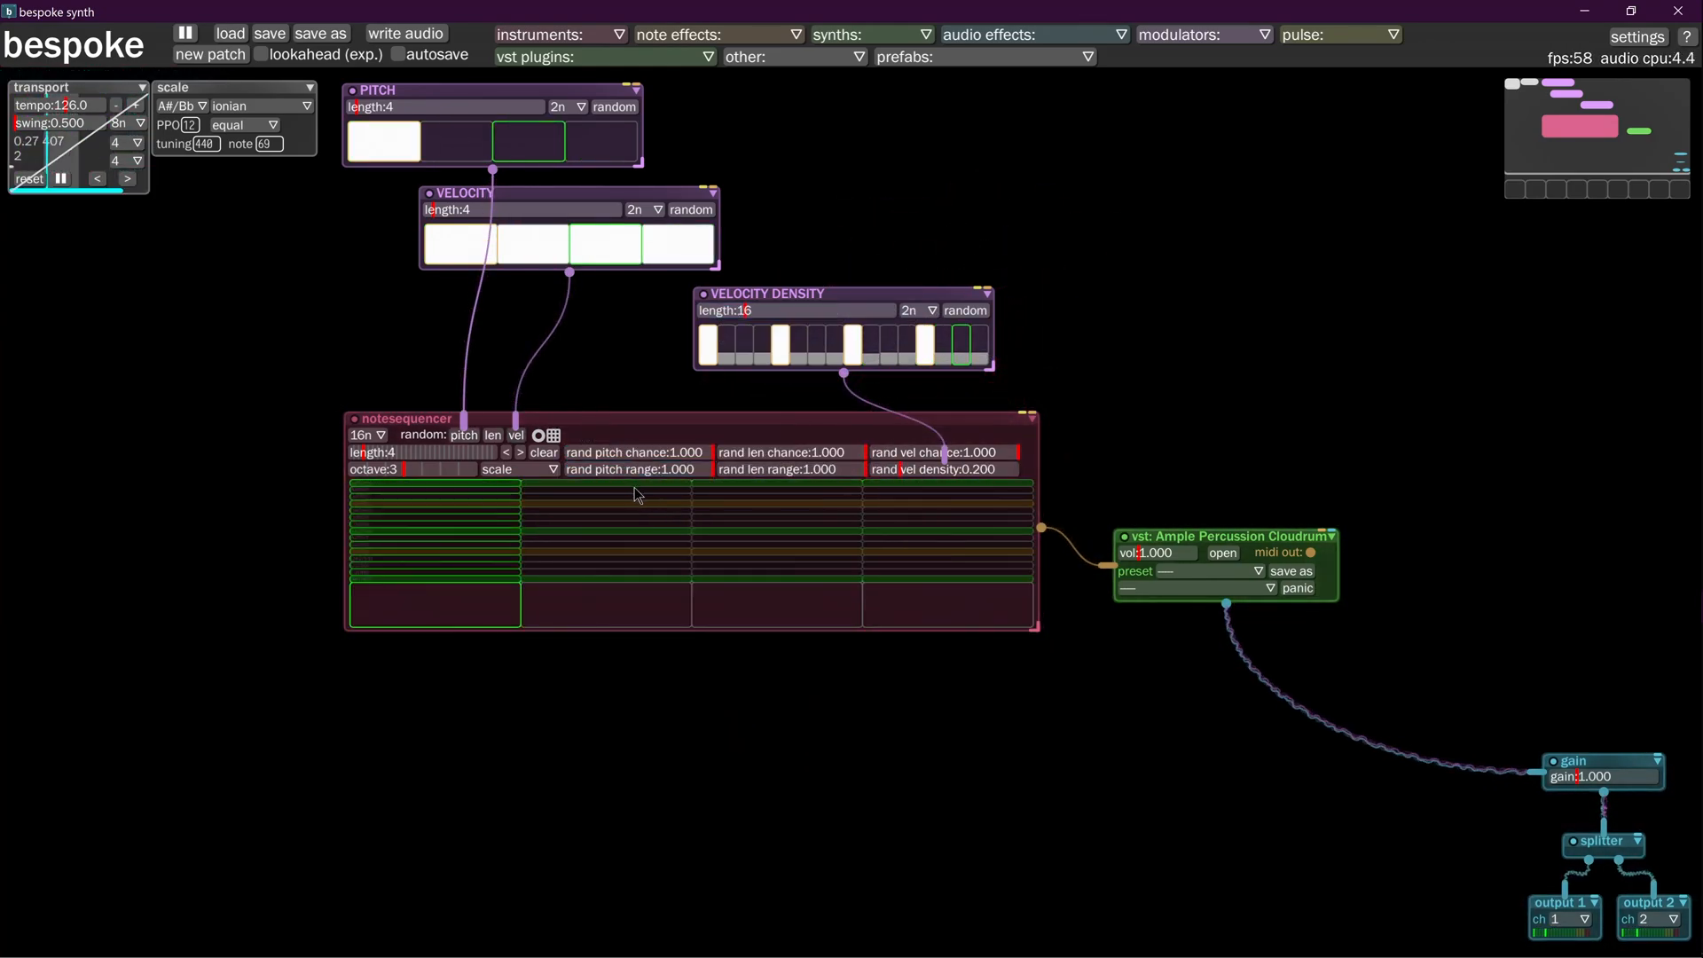
{"action": "mouse_move", "coordinate": [635, 454]}
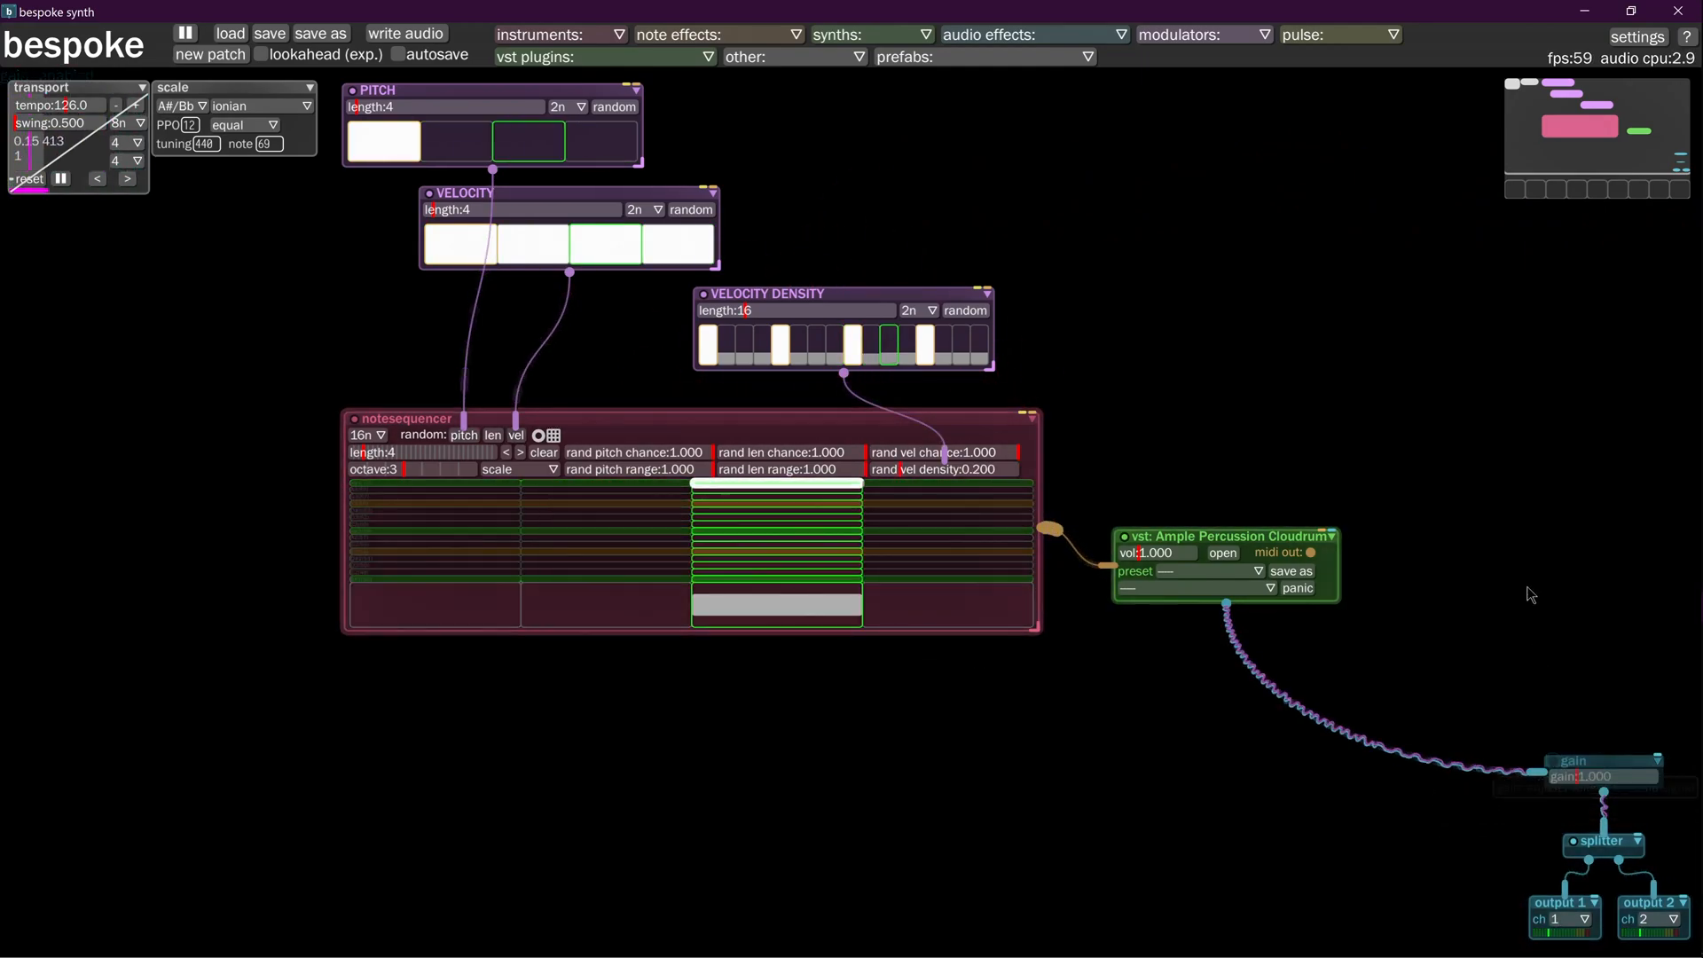
Spawn a new 16-step control sequencer and place it above VELOCITY DENSITY
{"action": "left_click_drag", "start_coordinate": [880, 196], "coordinate": [880, 195]}
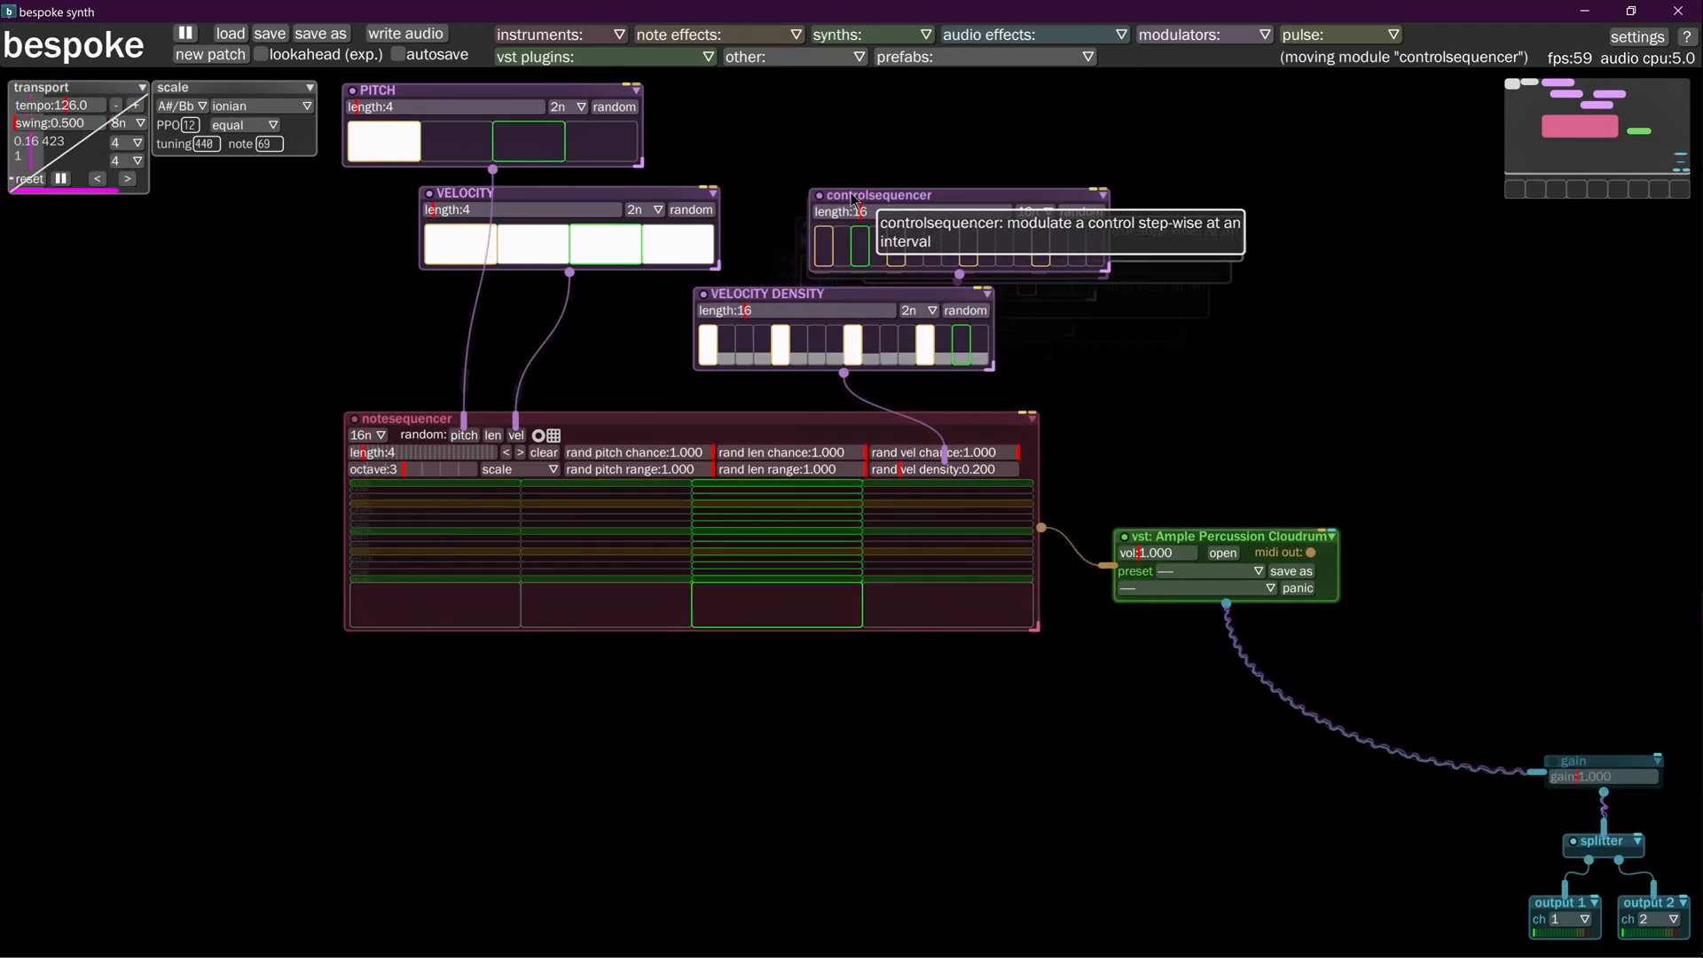
{"action": "left_click_drag", "start_coordinate": [880, 196], "coordinate": [843, 176]}
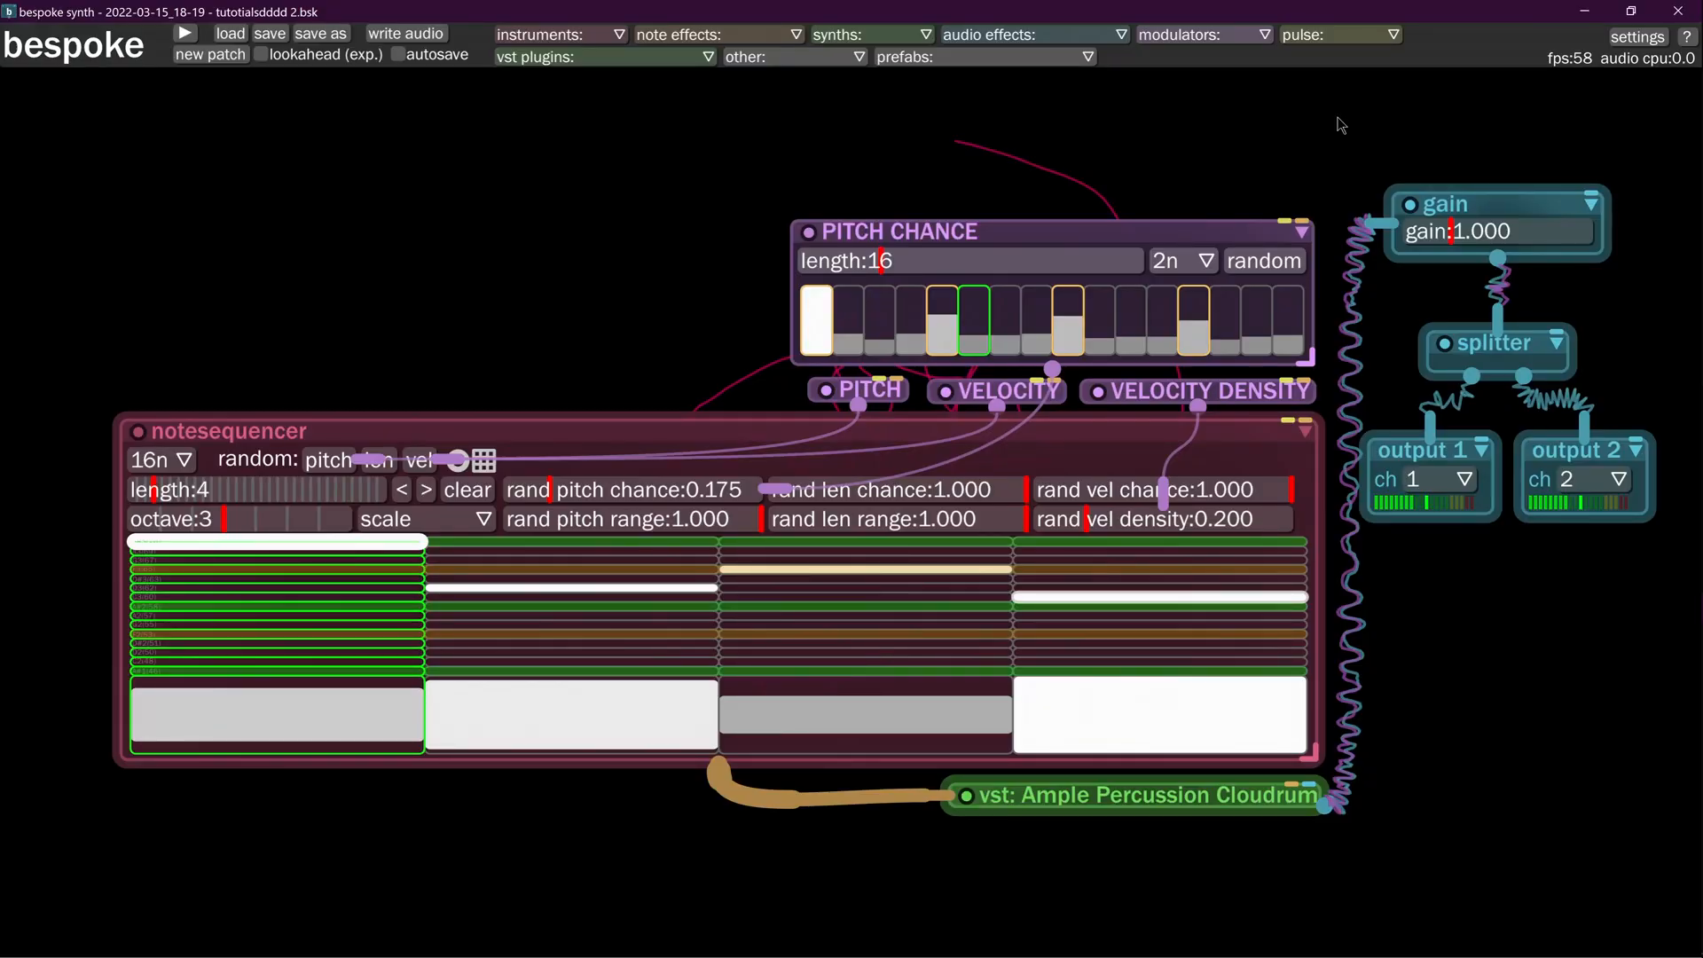
{"action": "mouse_move", "coordinate": [418, 459]}
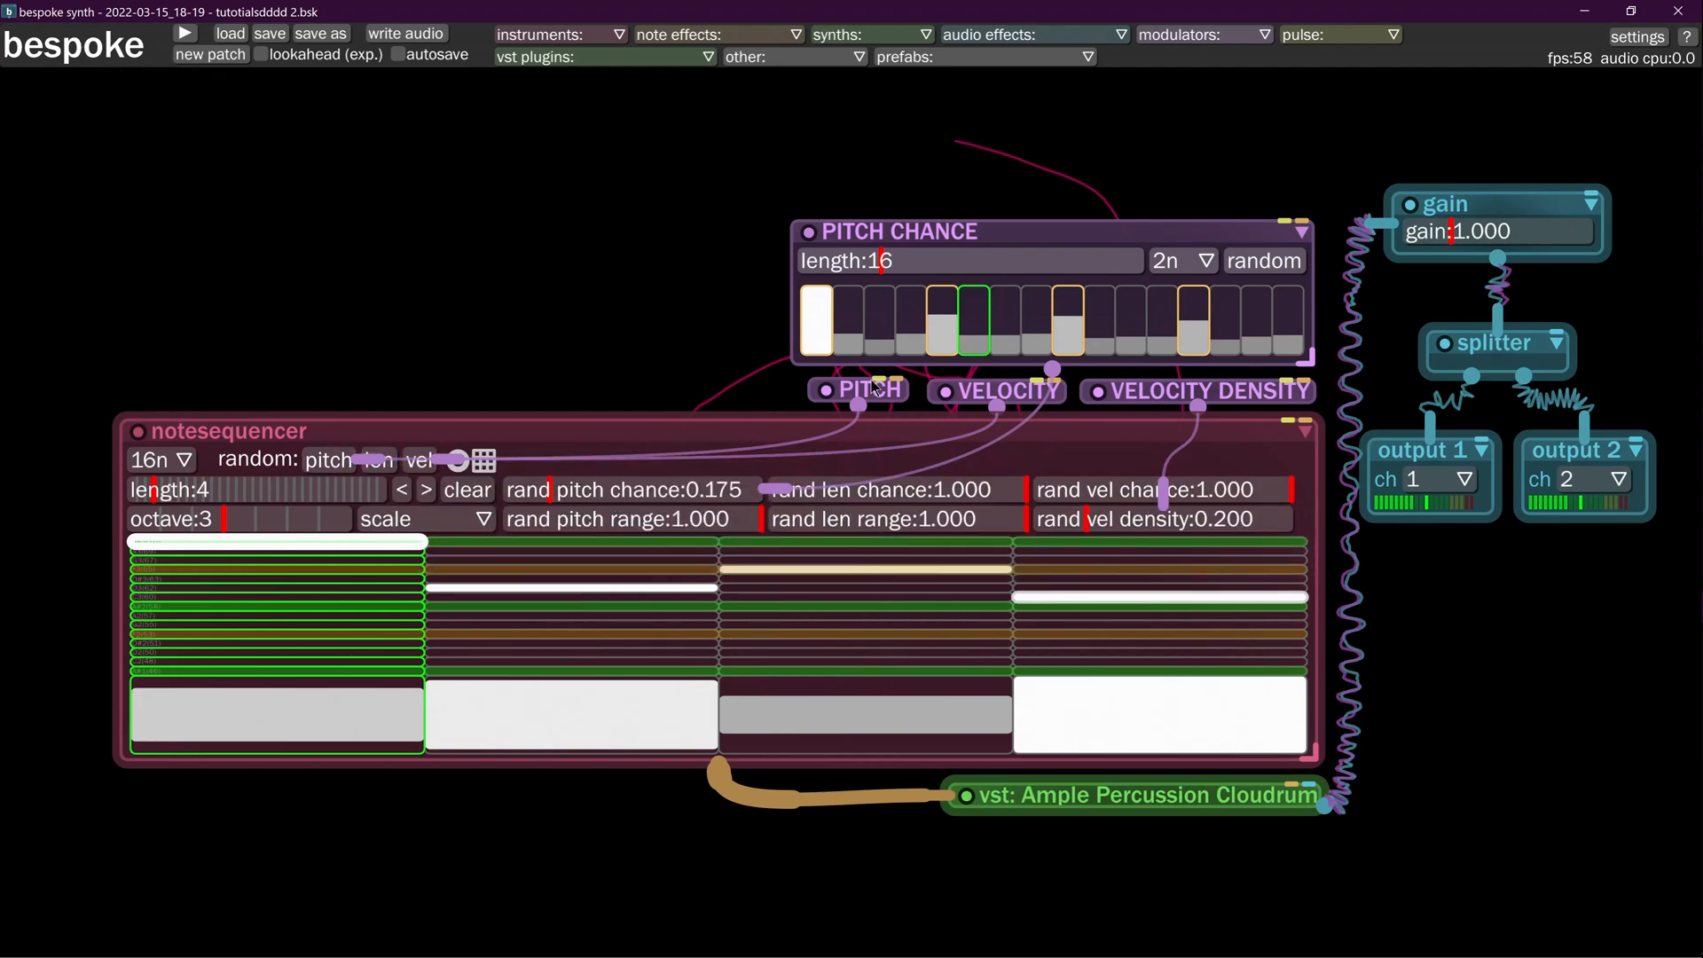
{"action": "mouse_move", "coordinate": [1157, 518]}
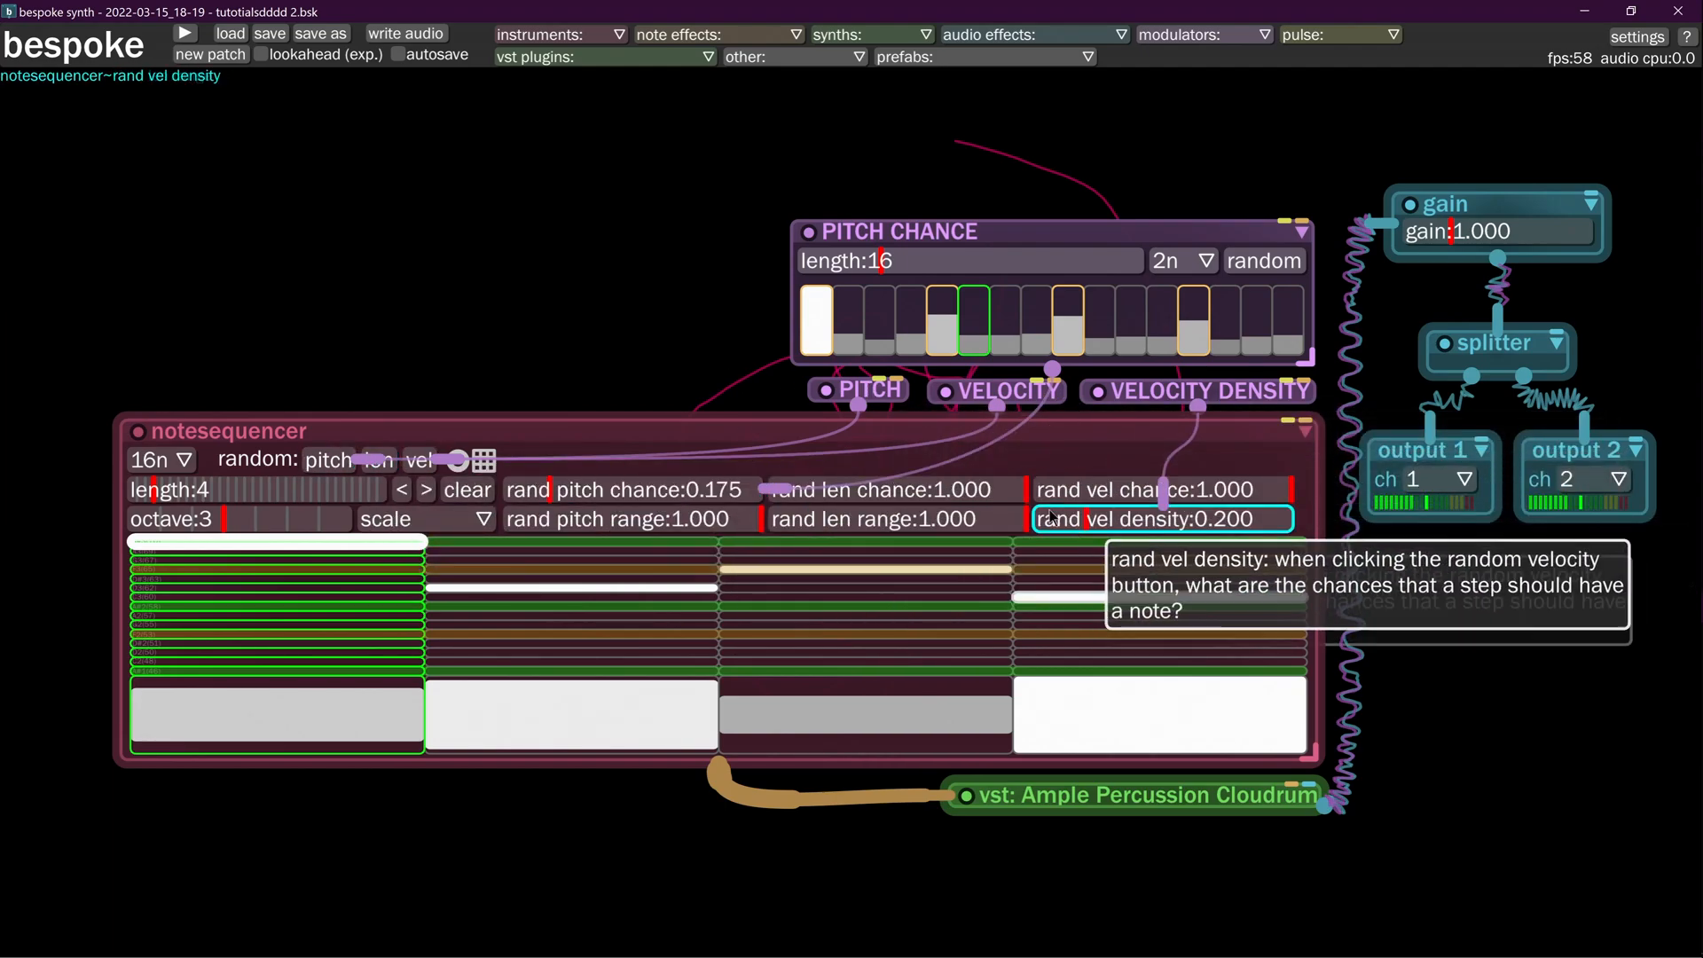
{"action": "mouse_move", "coordinate": [553, 261]}
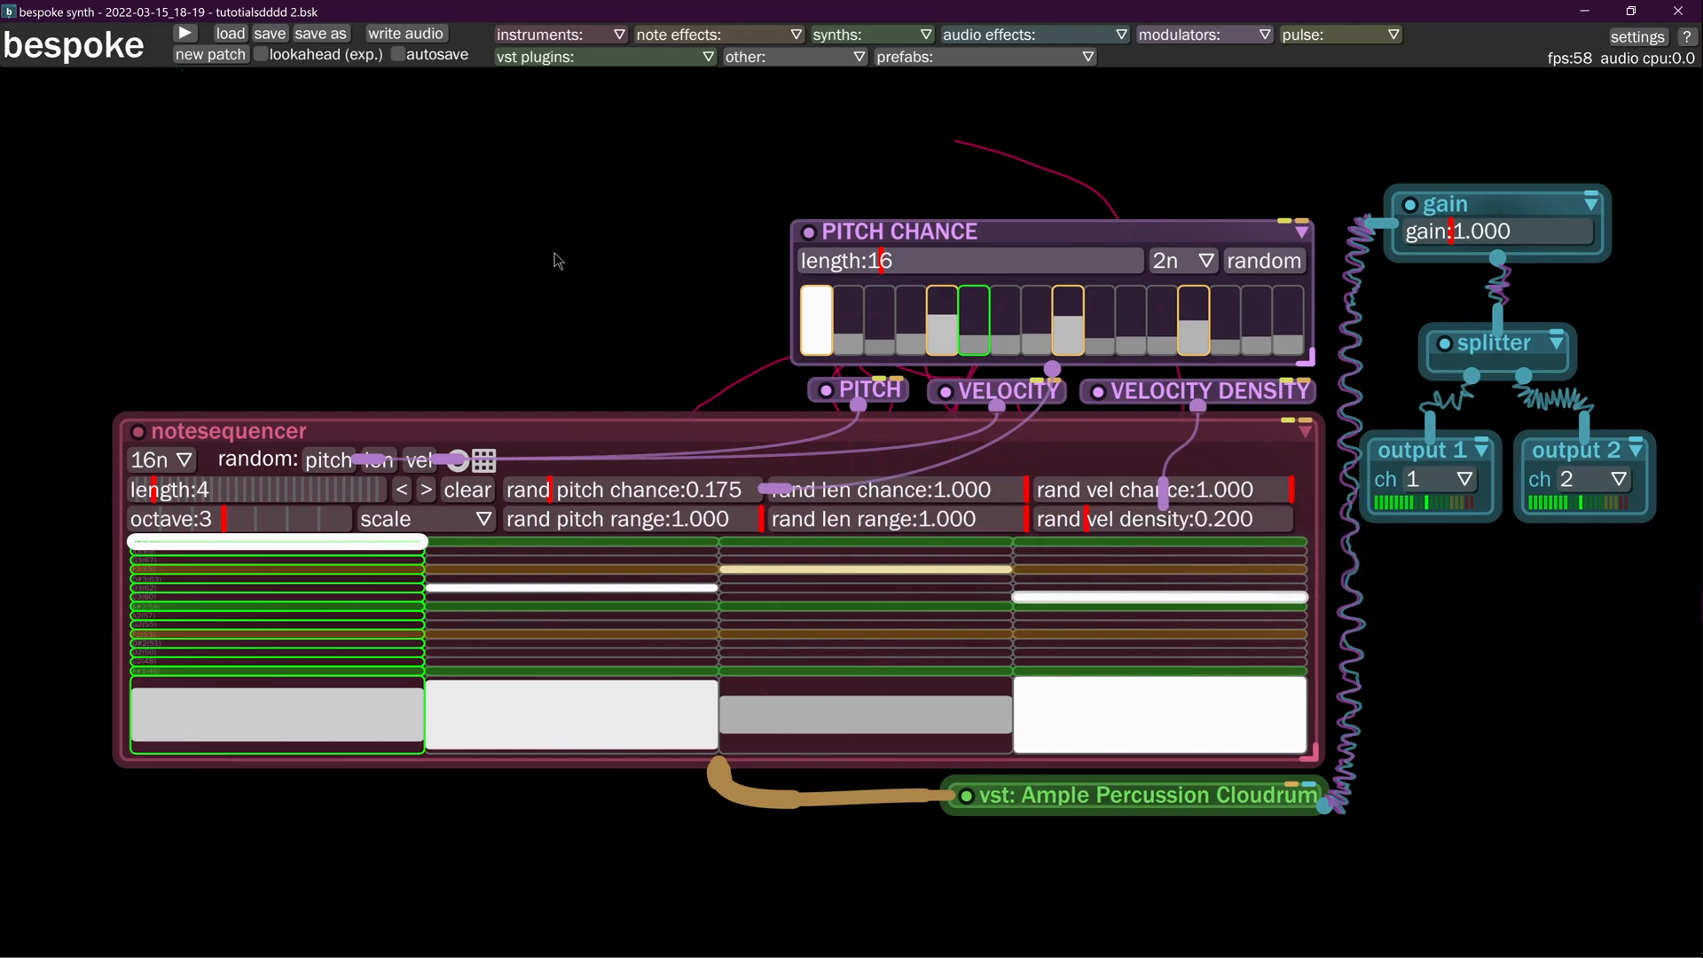
{"action": "mouse_move", "coordinate": [548, 247]}
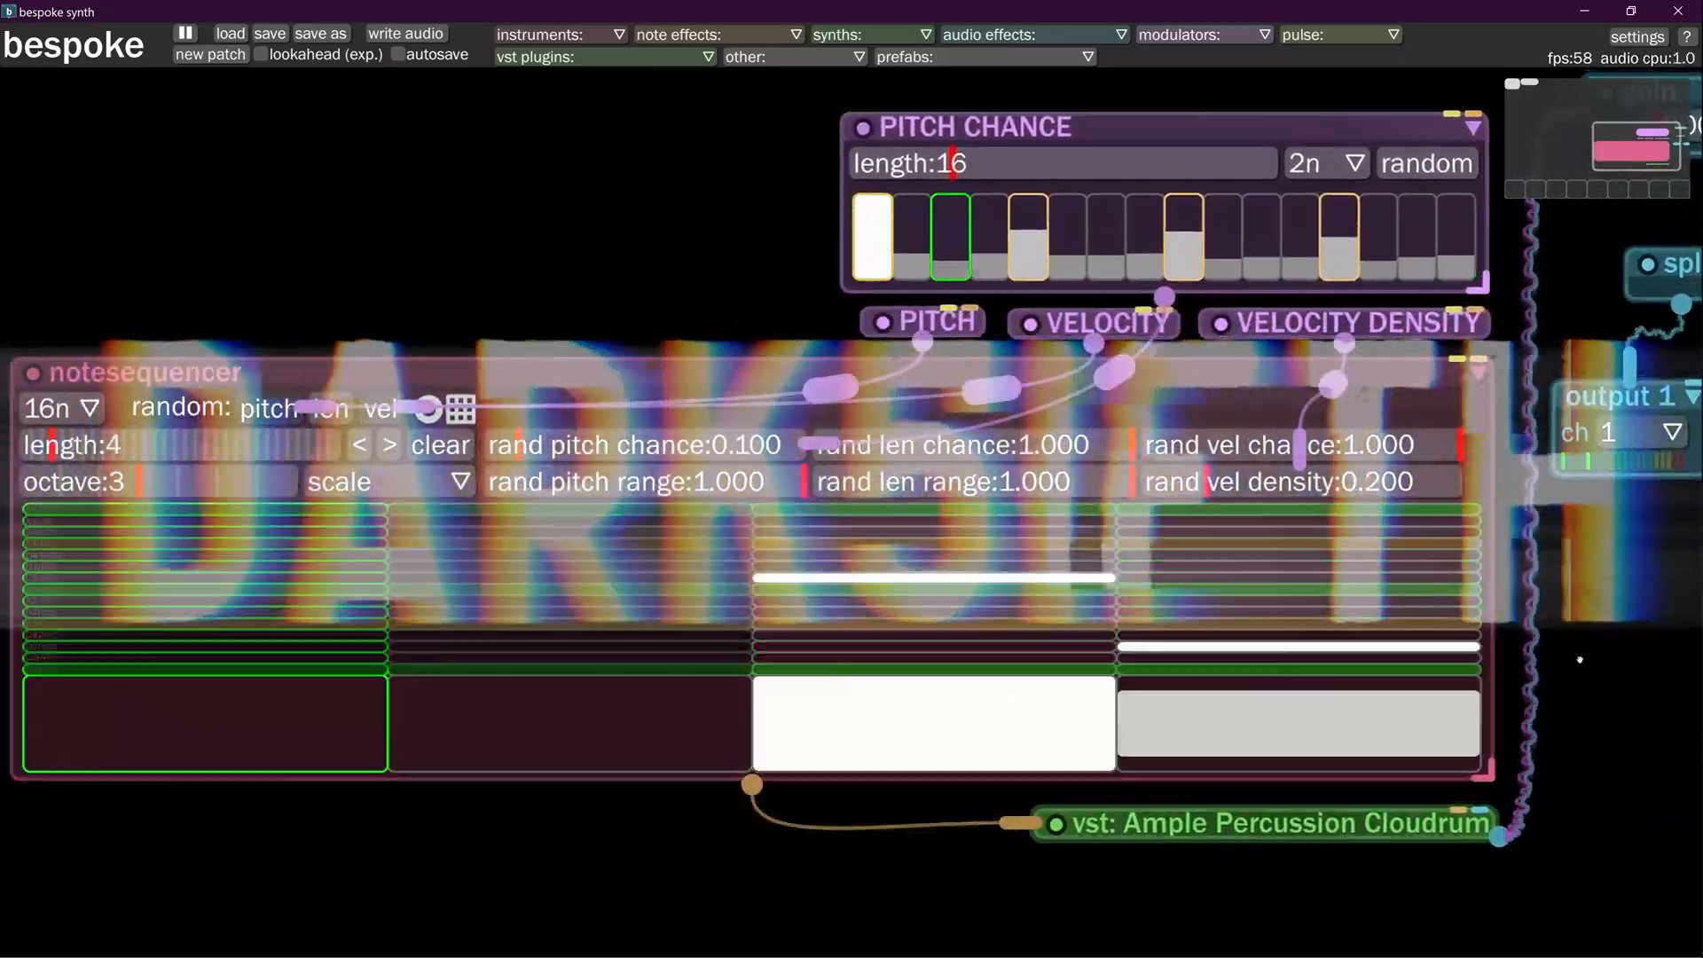
Open and dismiss the settings, then show the savestate folder's saved .bsk patches in Load state
{"action": "left_click", "coordinate": [1636, 35]}
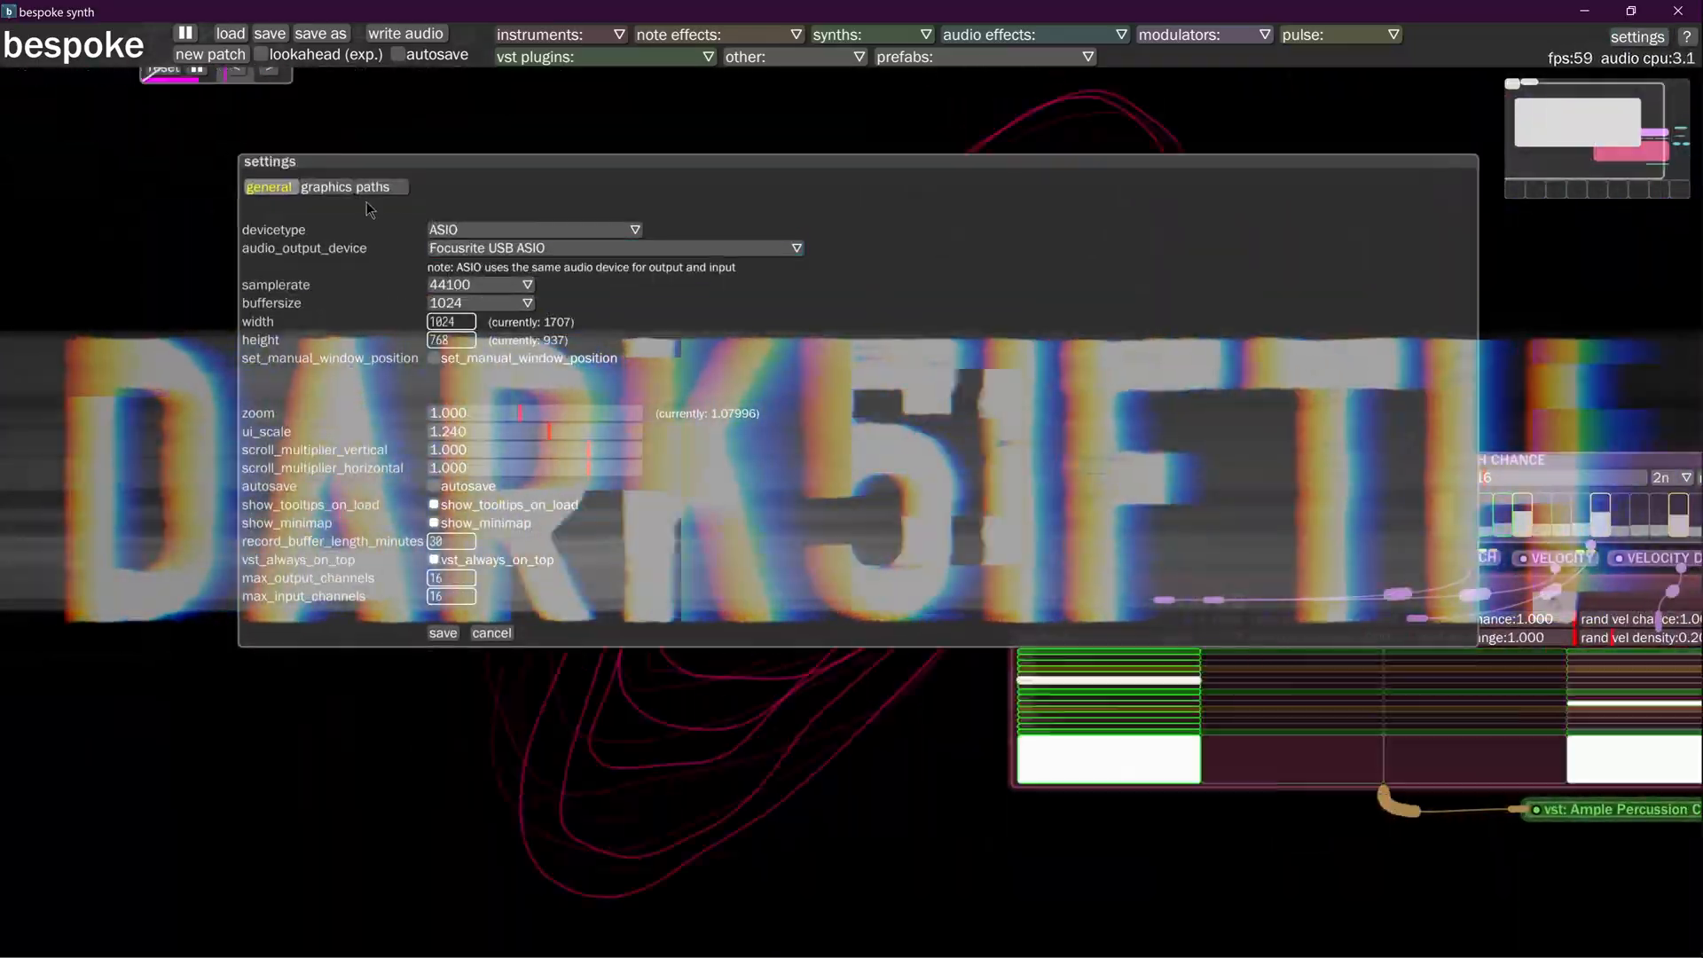
{"action": "left_click", "coordinate": [230, 33]}
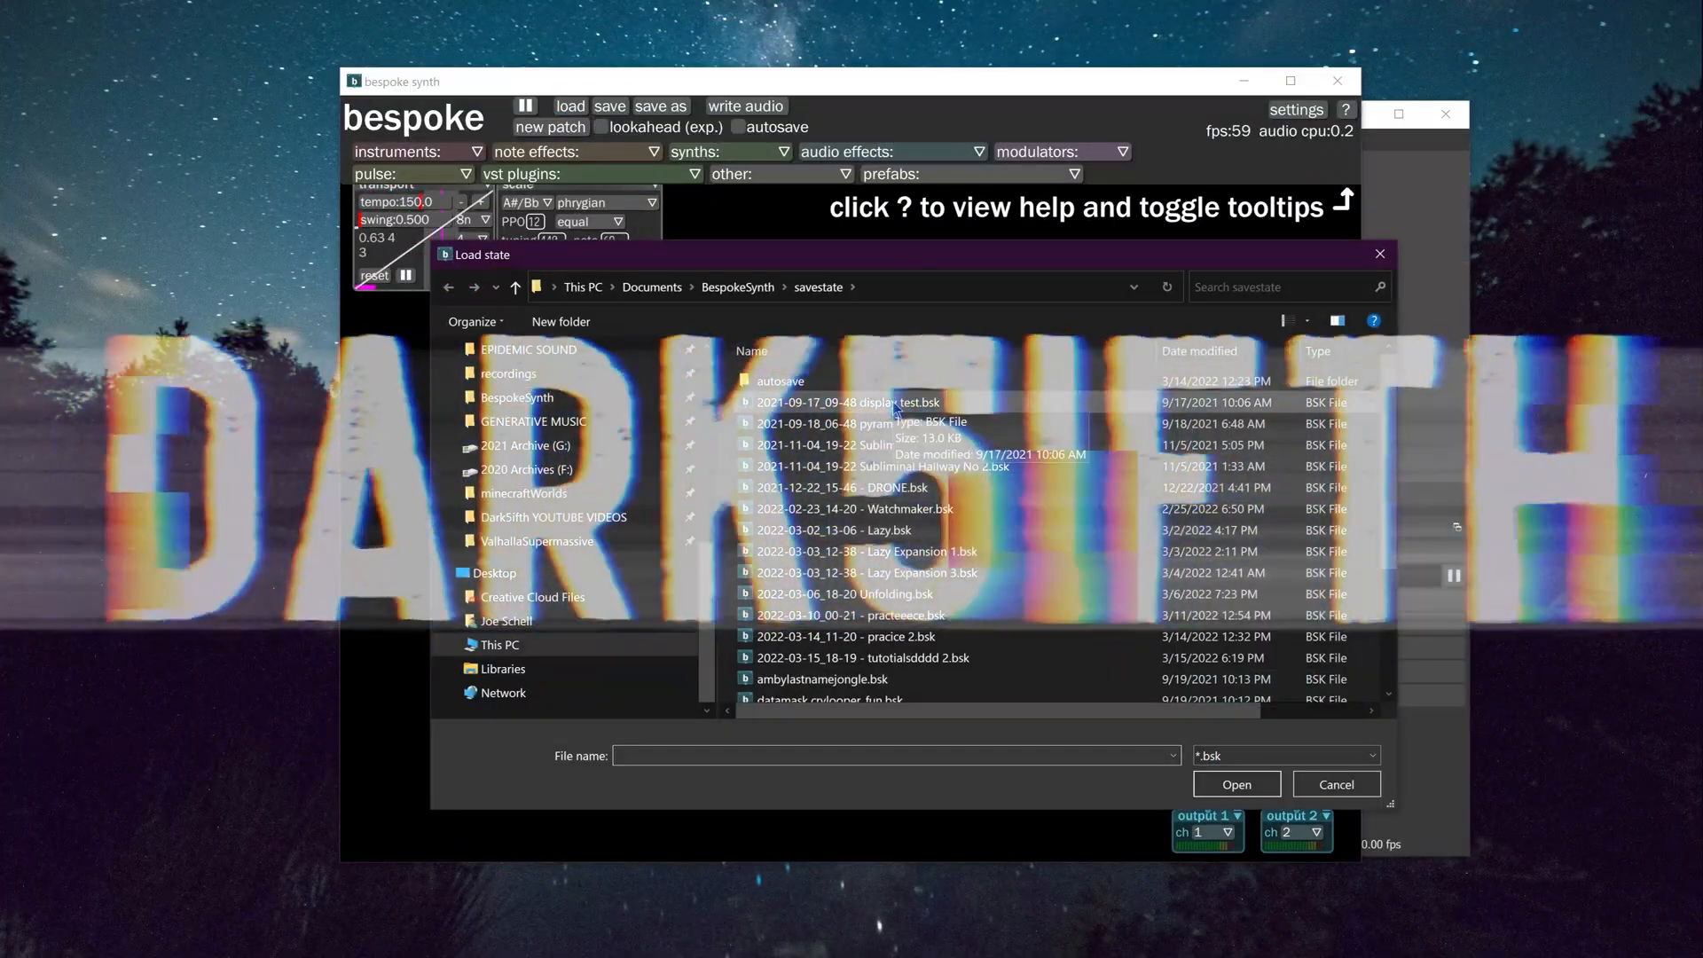